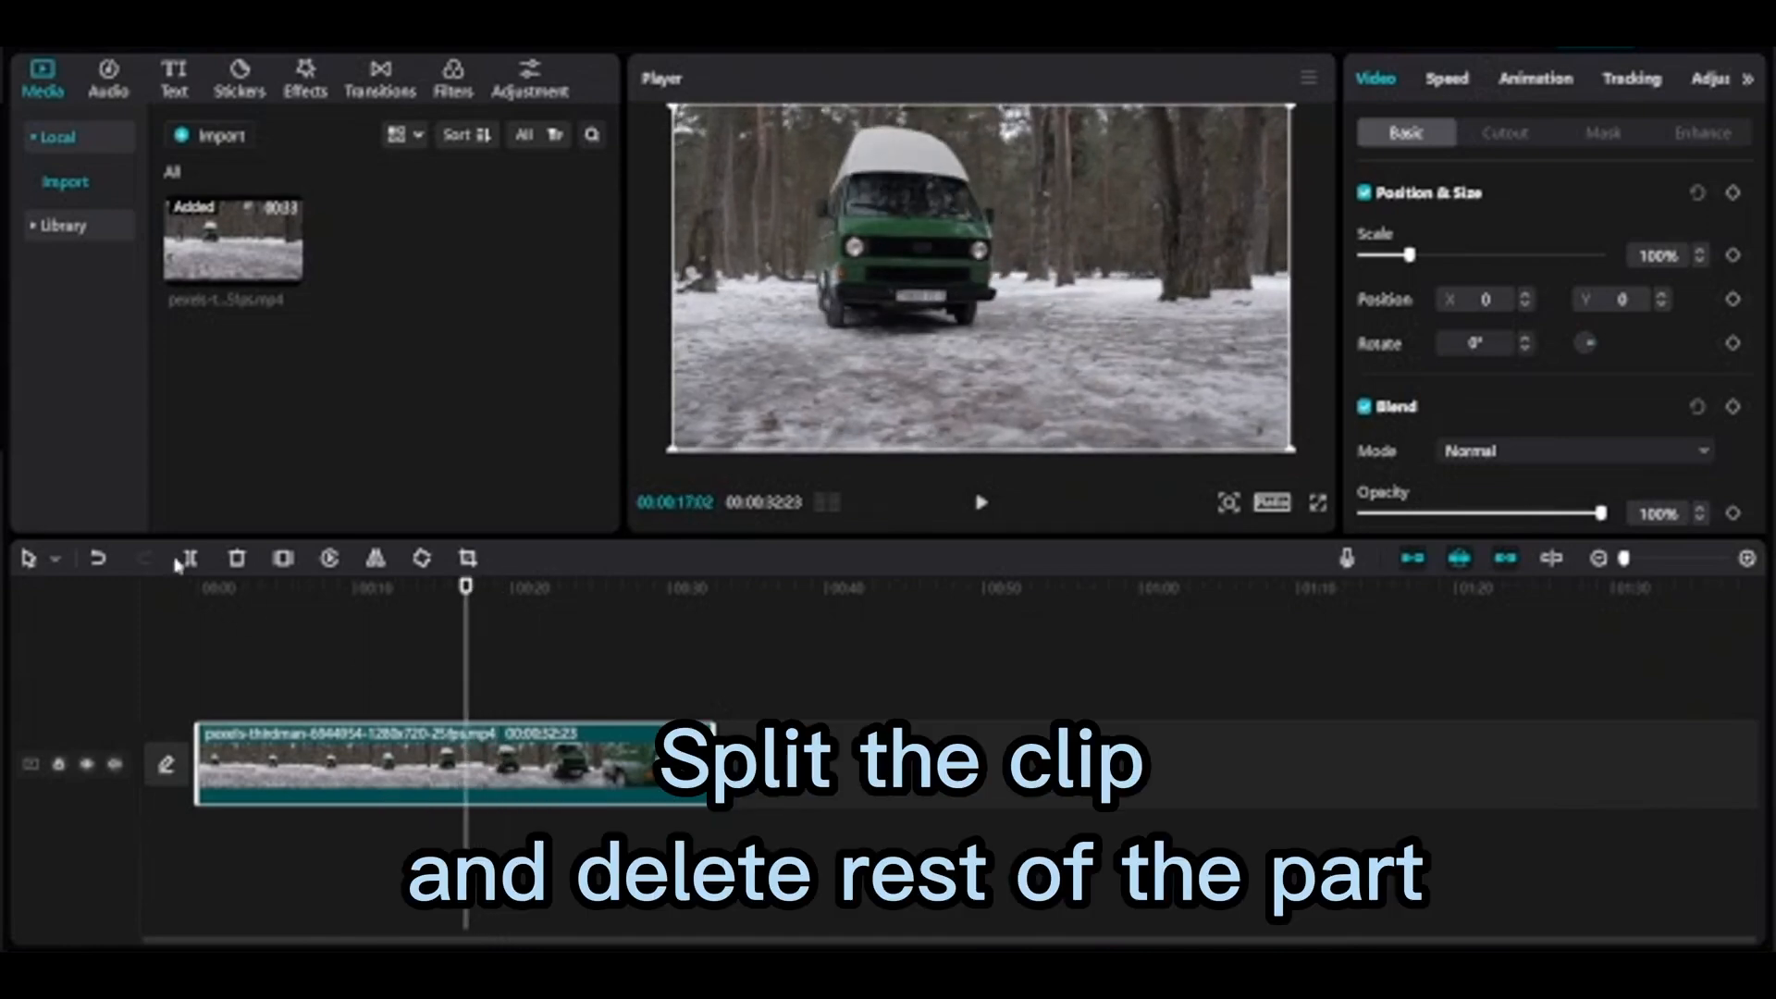
- Split the van clip at 00:17:02 and delete the part after the split
left_click(190, 557)
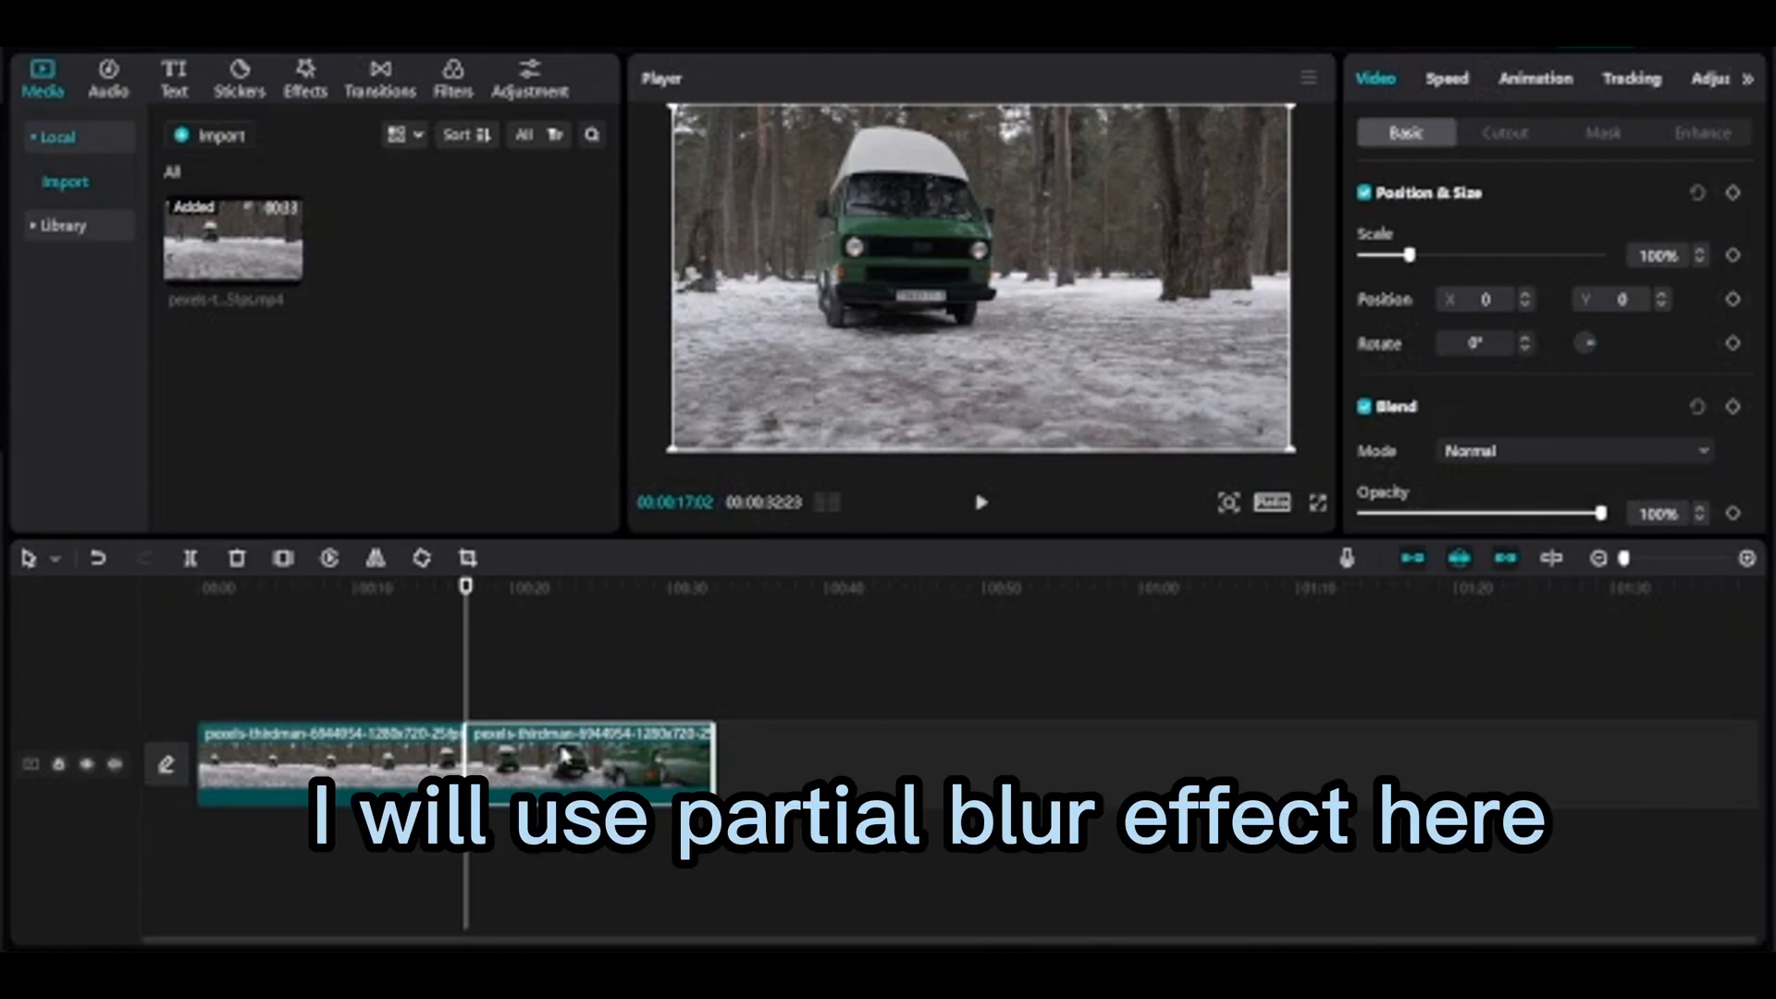
right_click(329, 758)
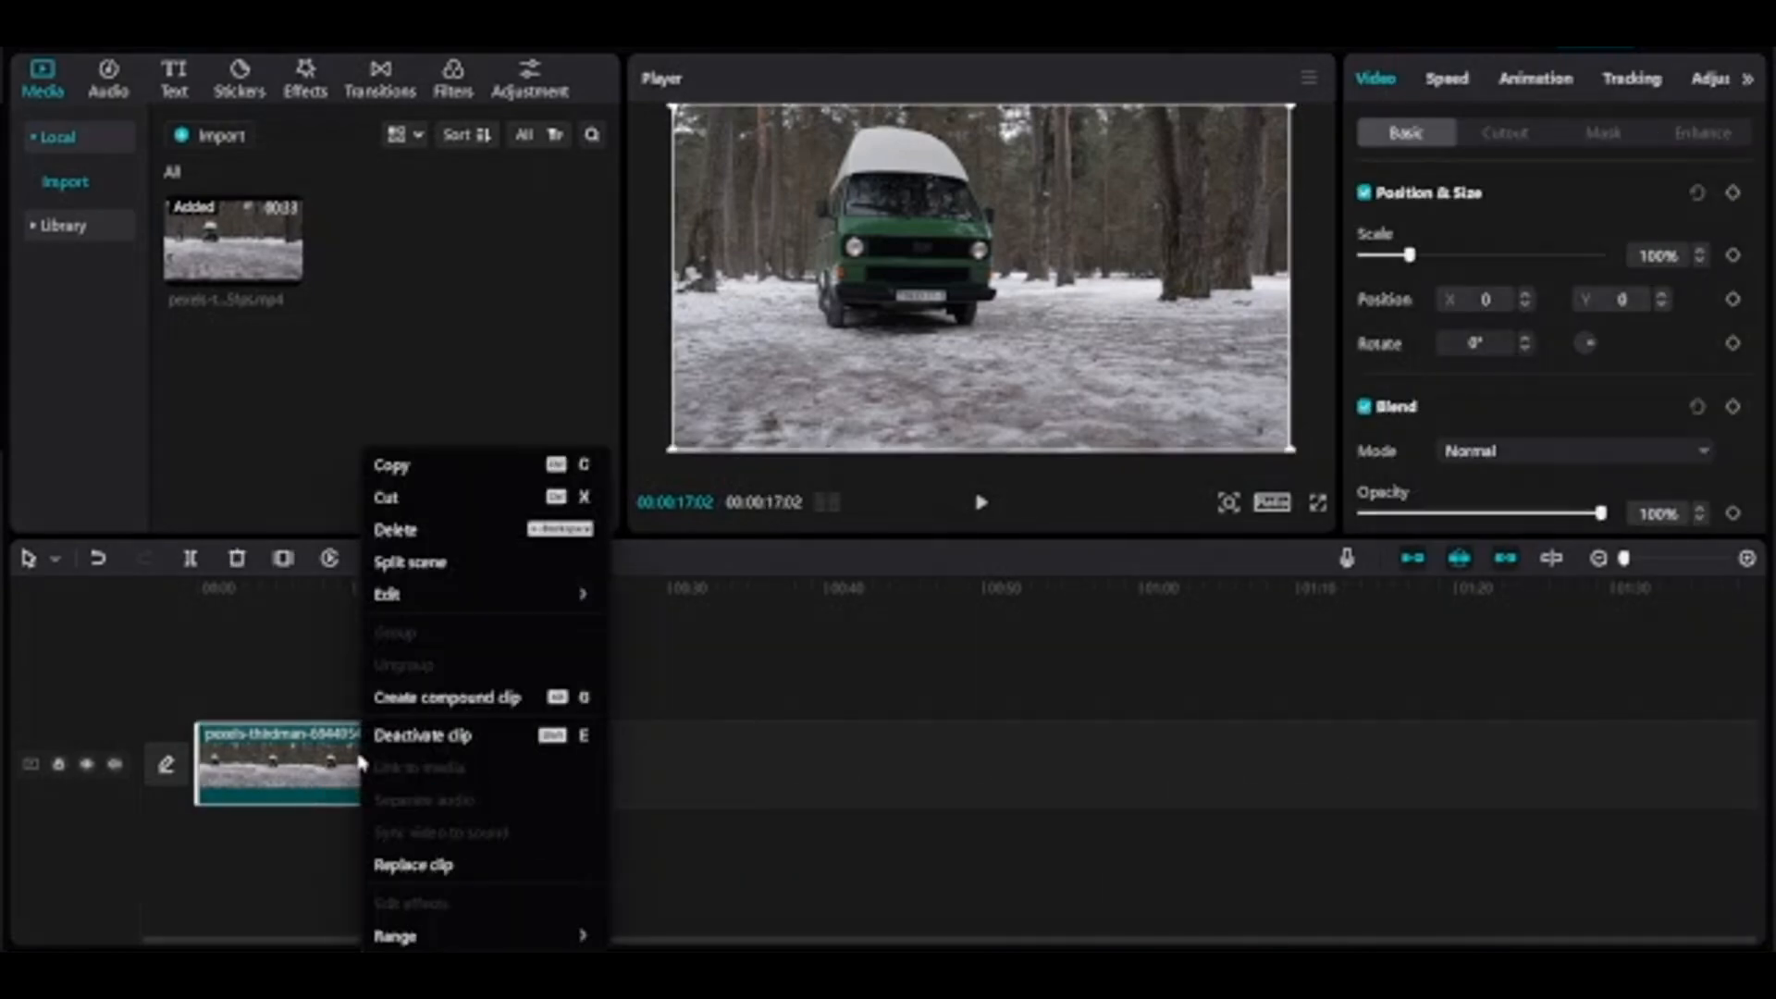
left_click(390, 464)
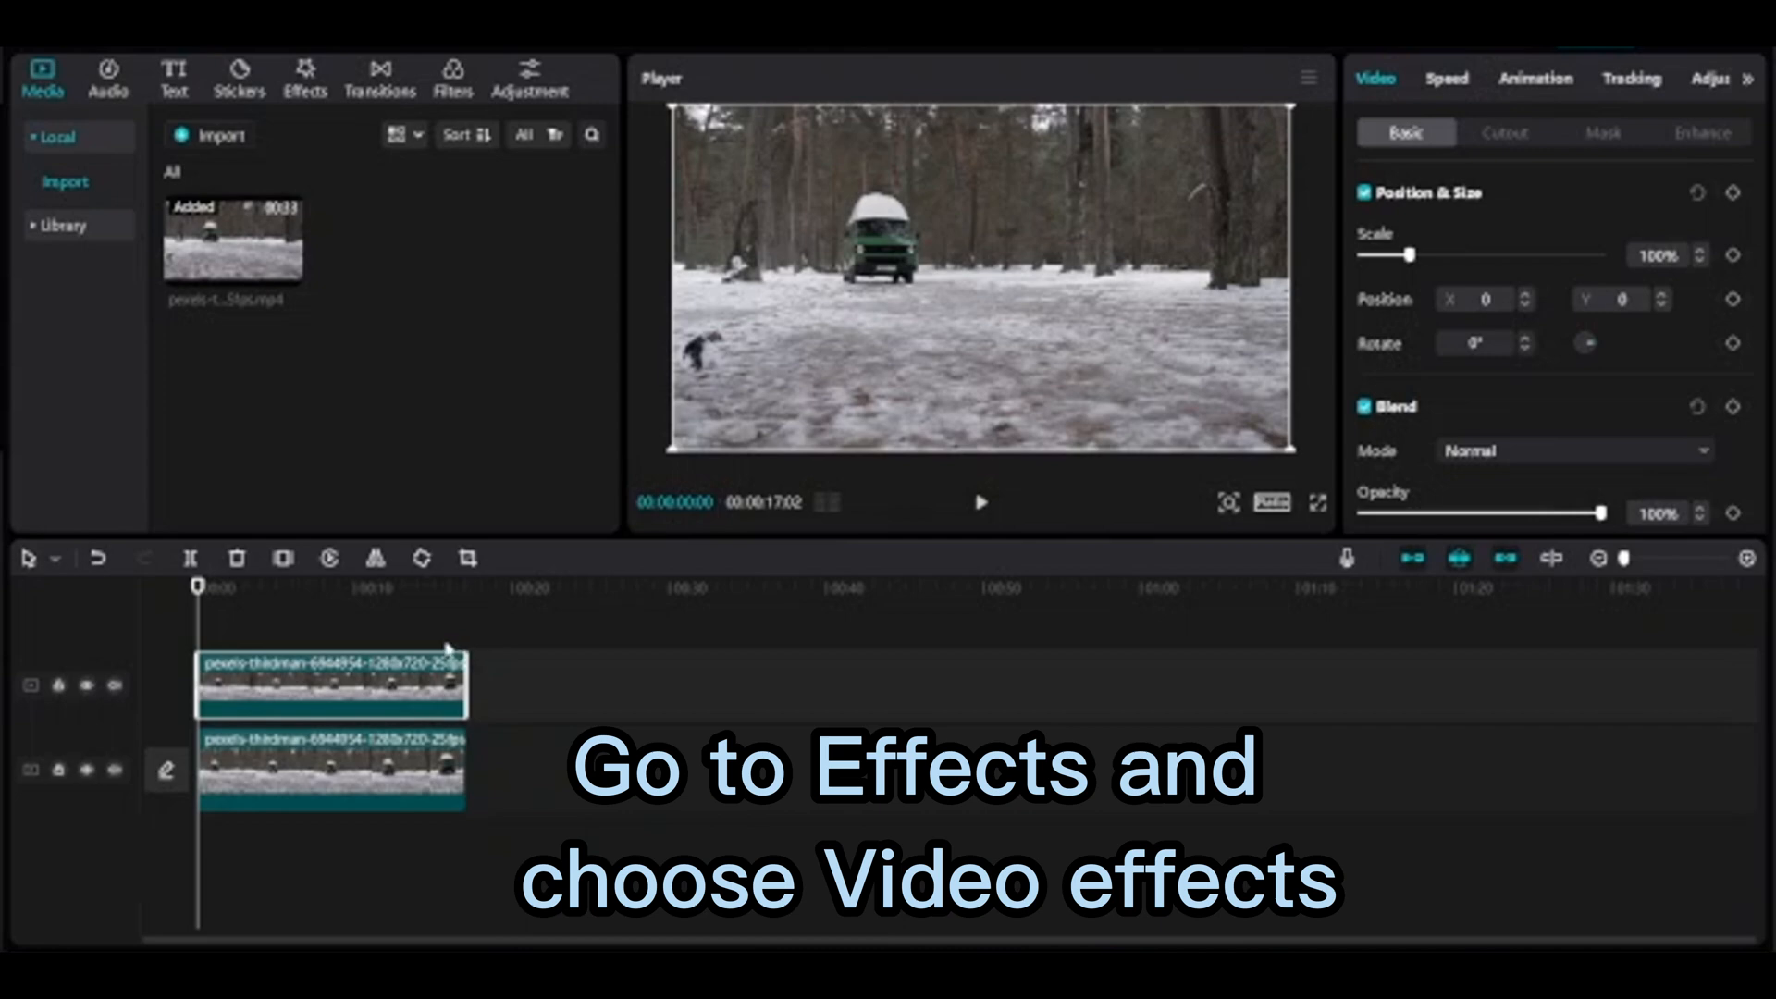
mouse_move(304, 91)
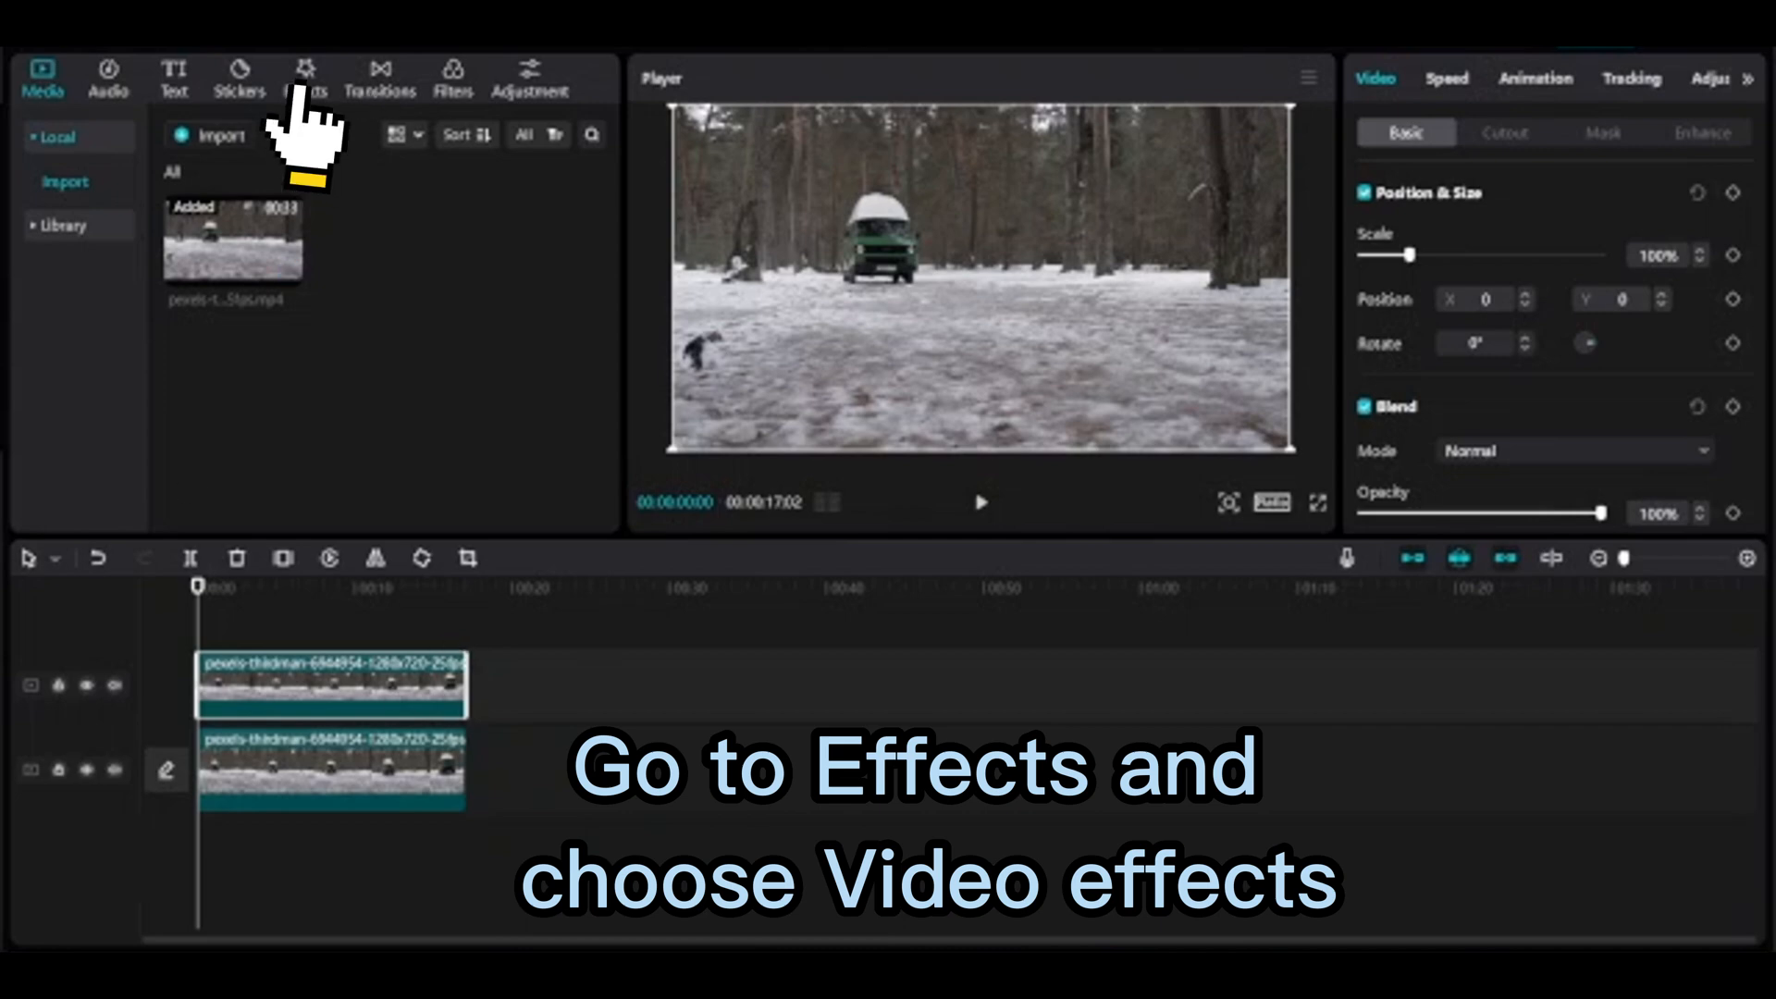
- Browse the Lens video effects down to the Blur effect for the top clip
left_click(305, 77)
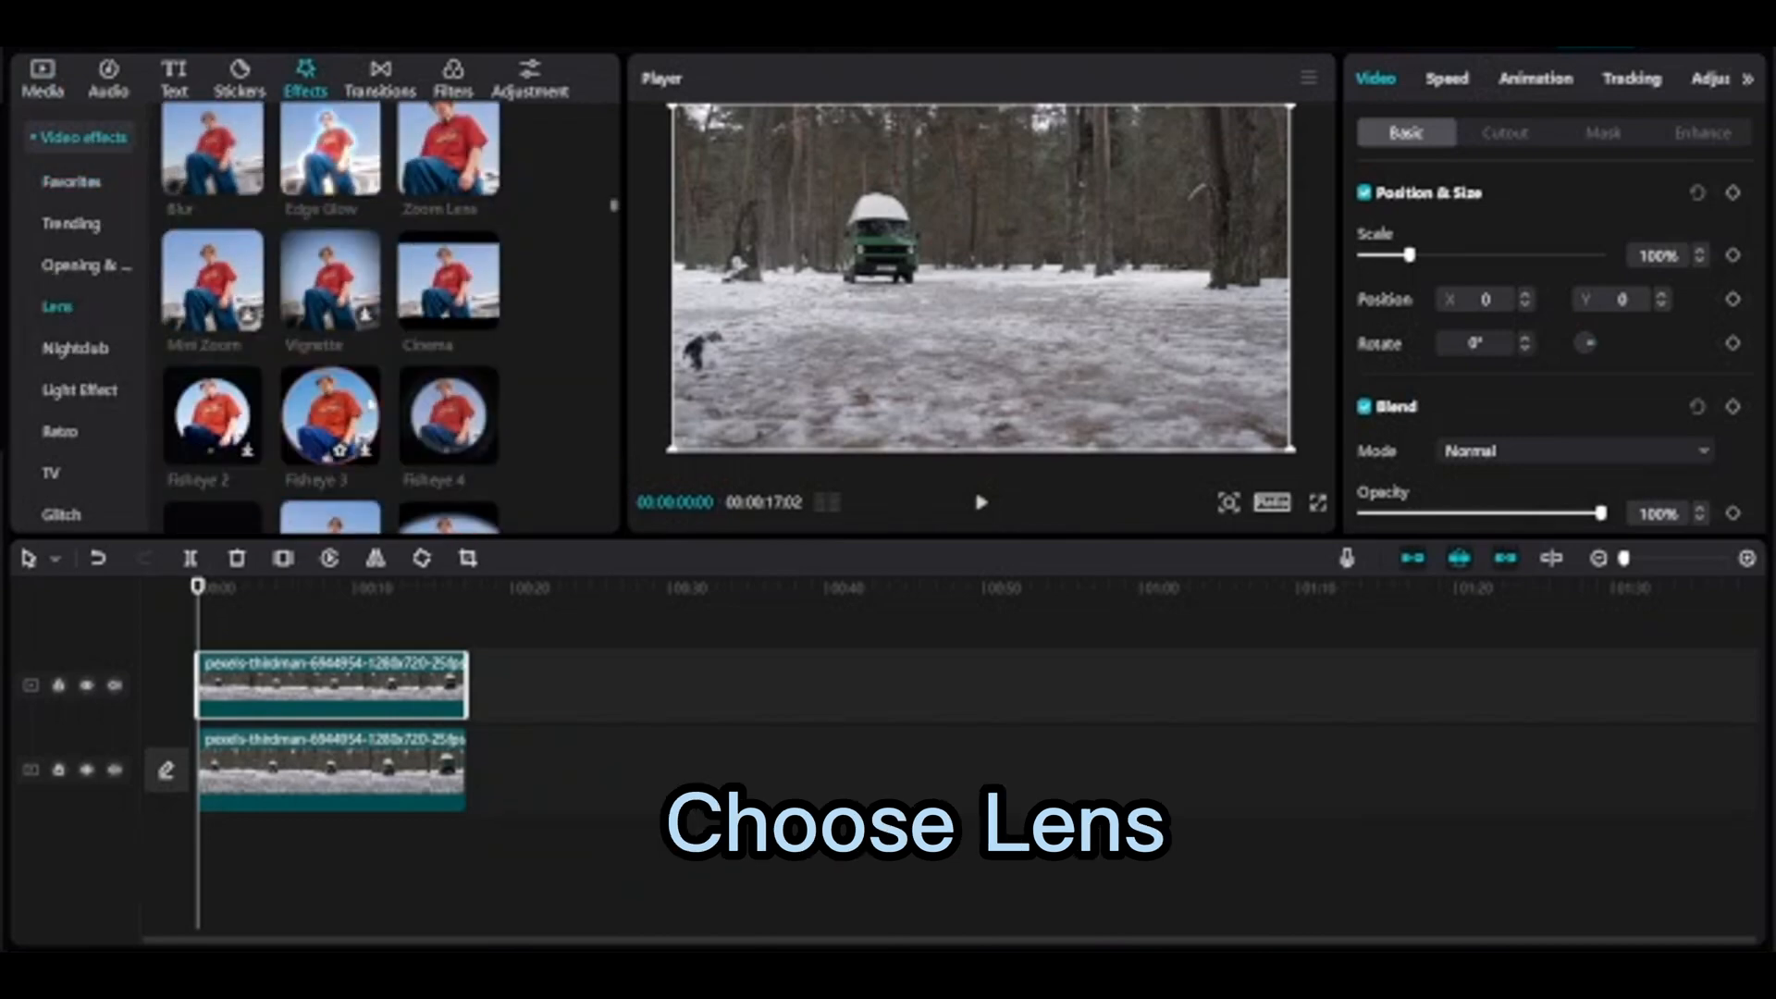
scroll("down", 3)
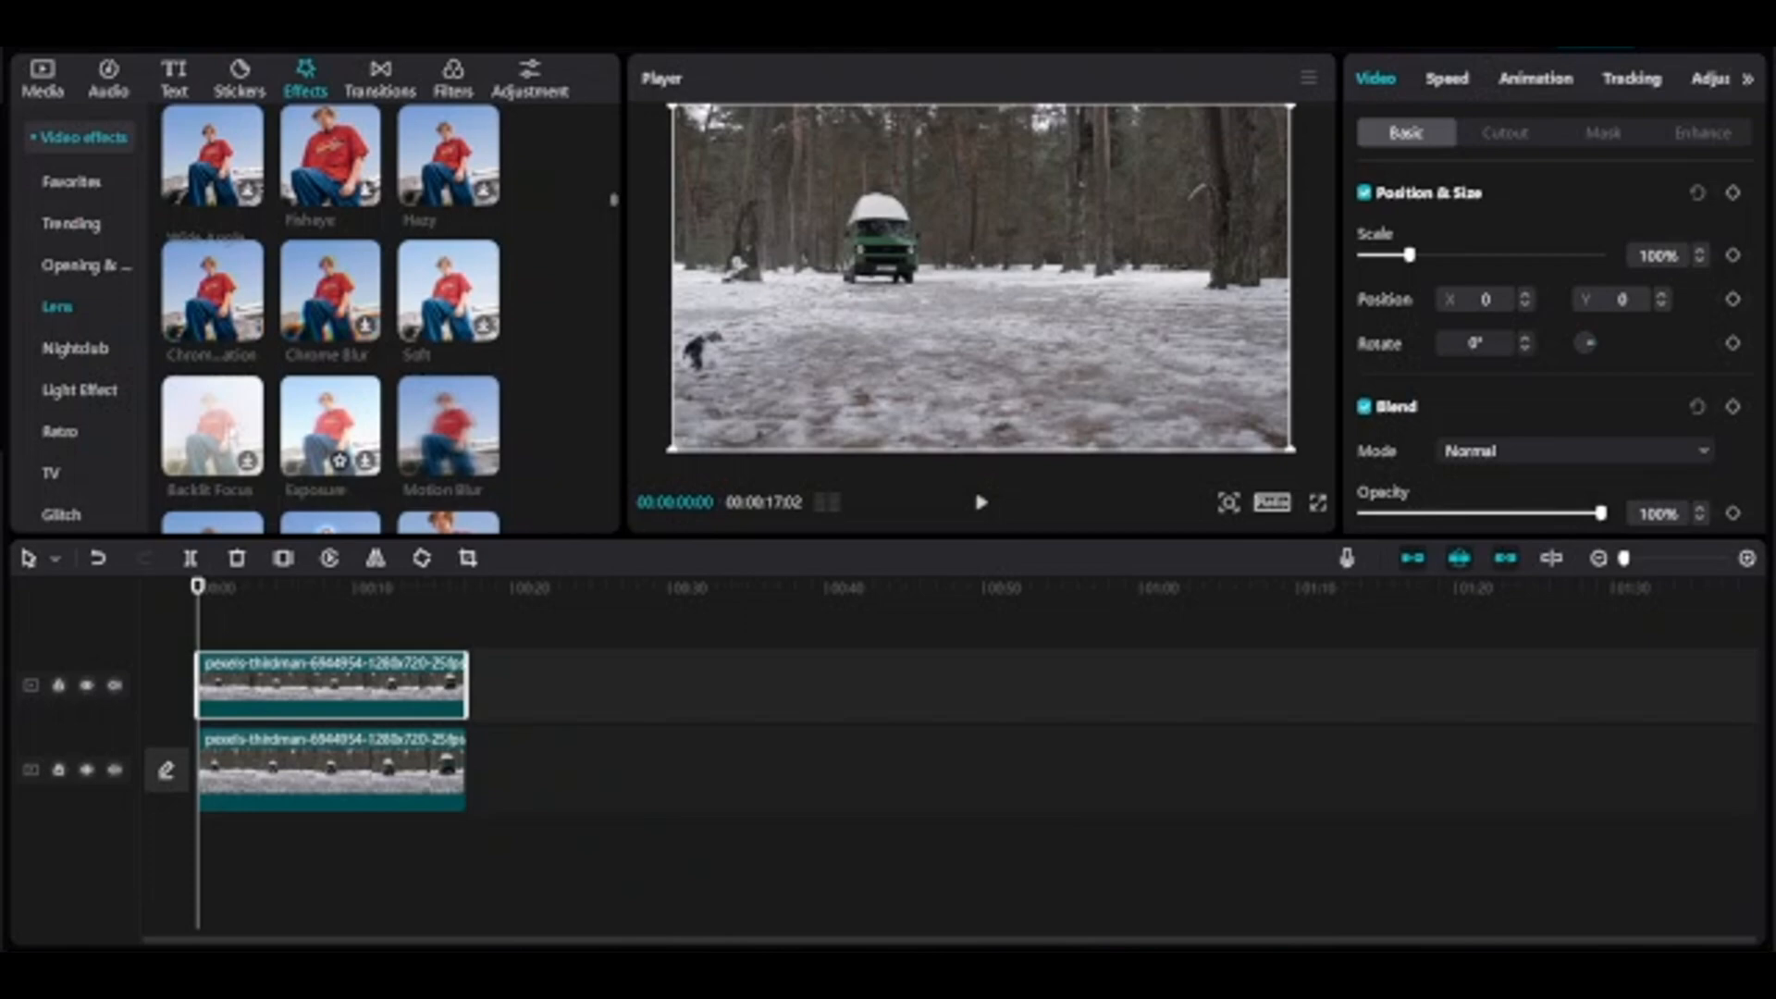
scroll("down", 3)
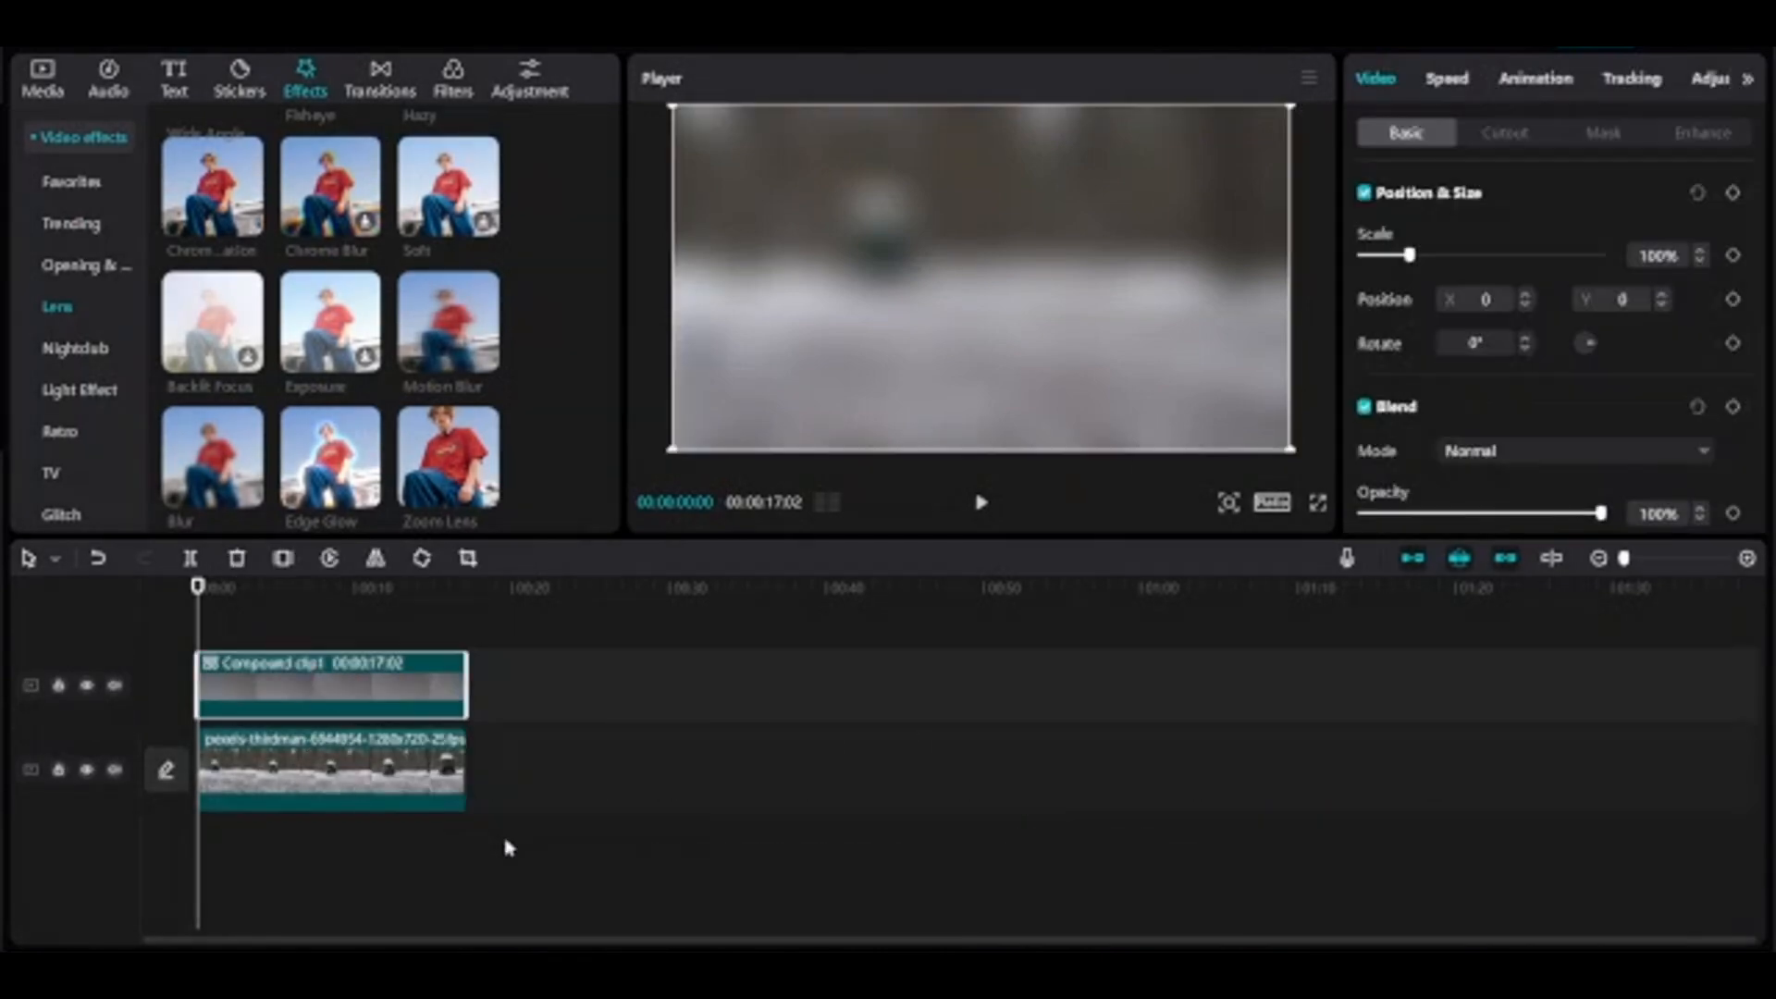
- Give the blurred clip a Rectangle mask sized over the van's license plate
left_click(1602, 133)
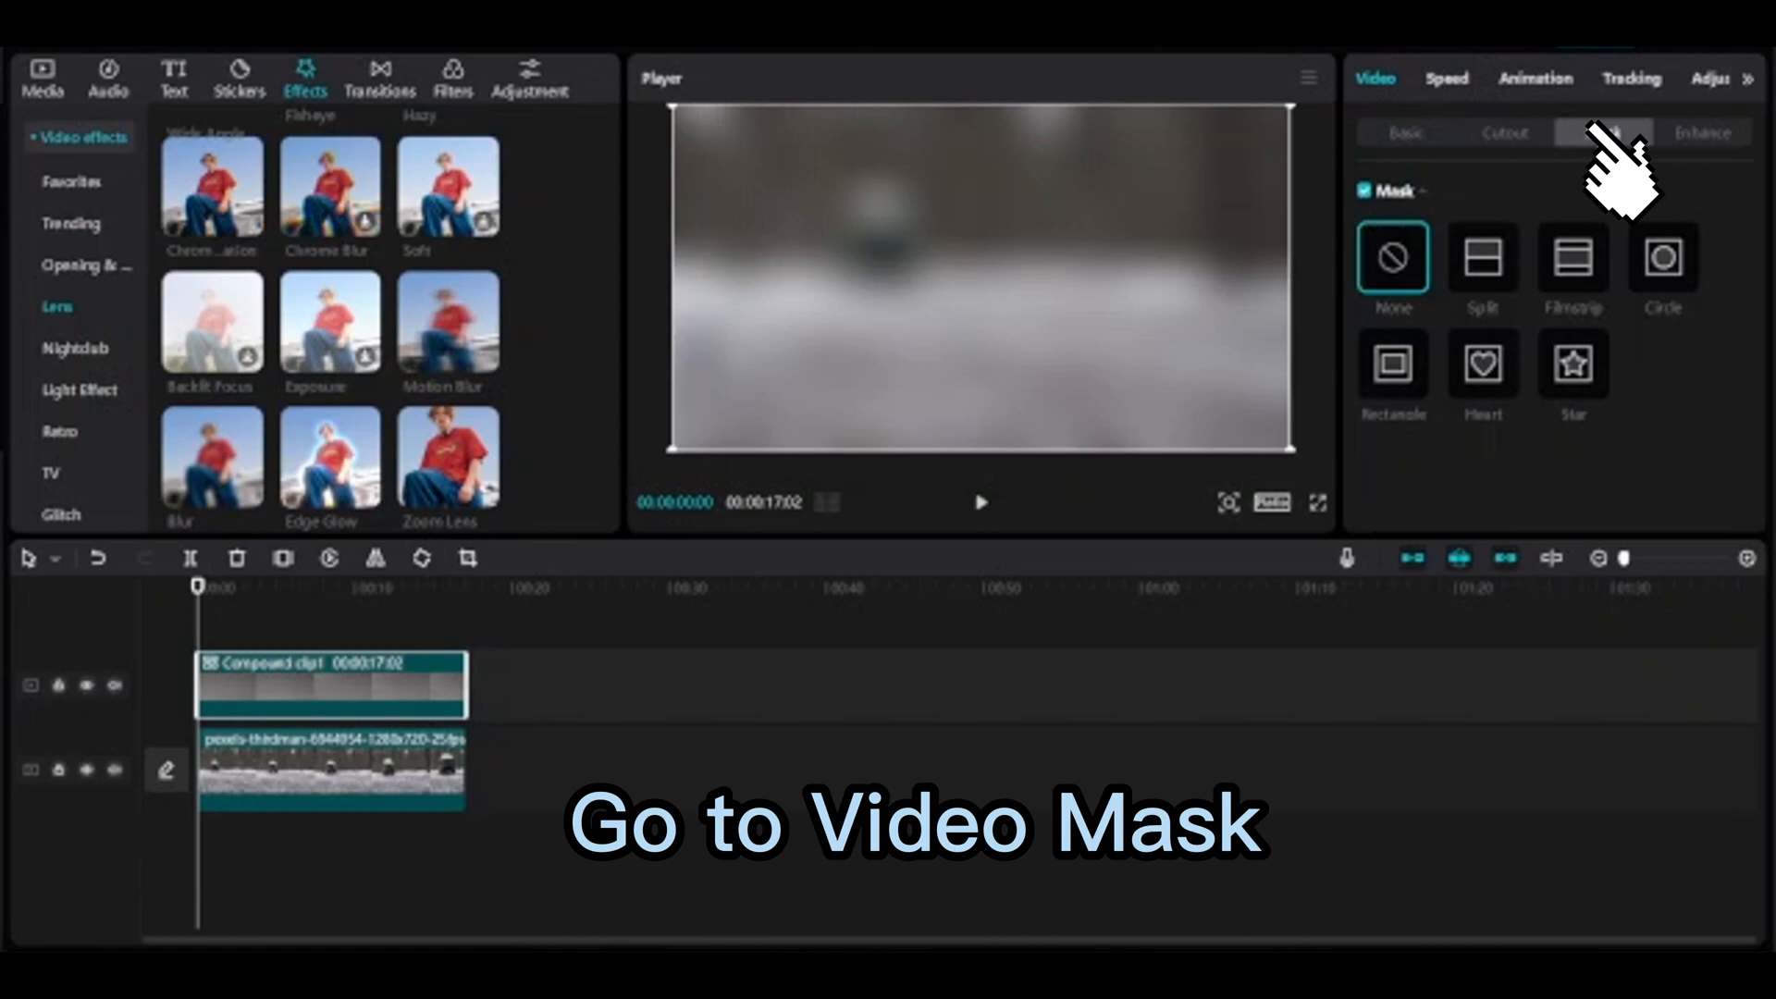
left_click(1391, 363)
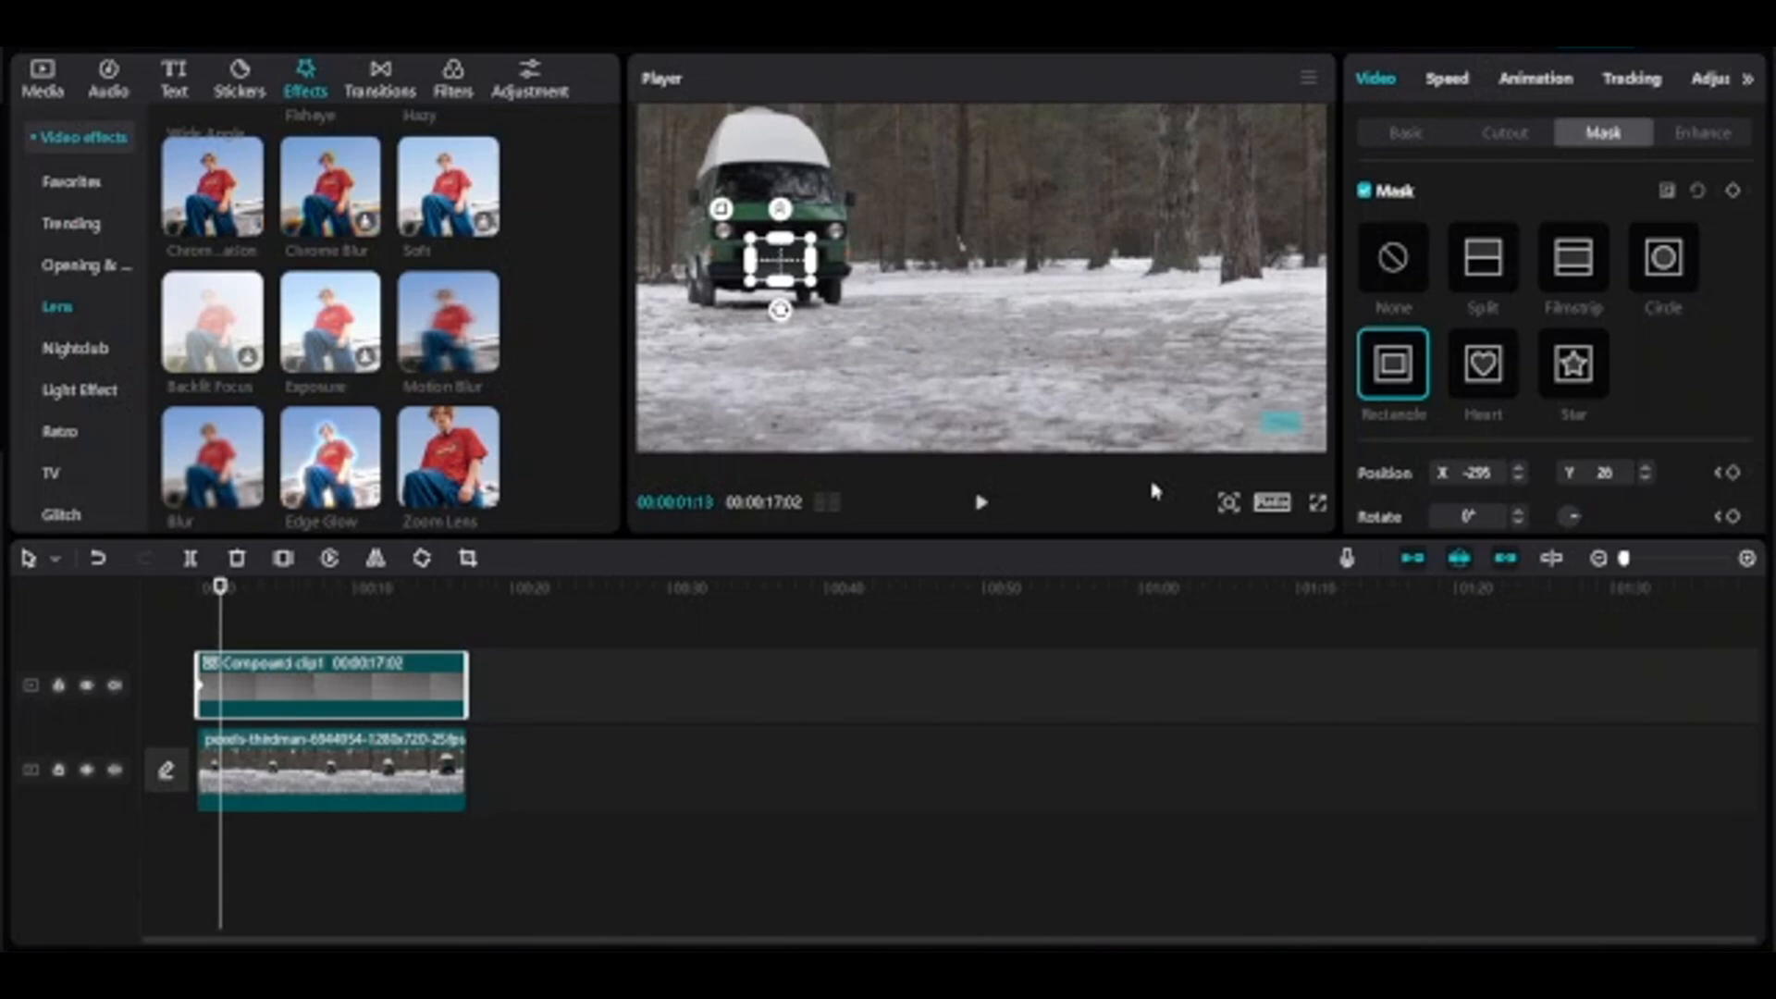
- Add mask position keyframes along the clip so the blur rectangle follows the license plate
left_click(1228, 504)
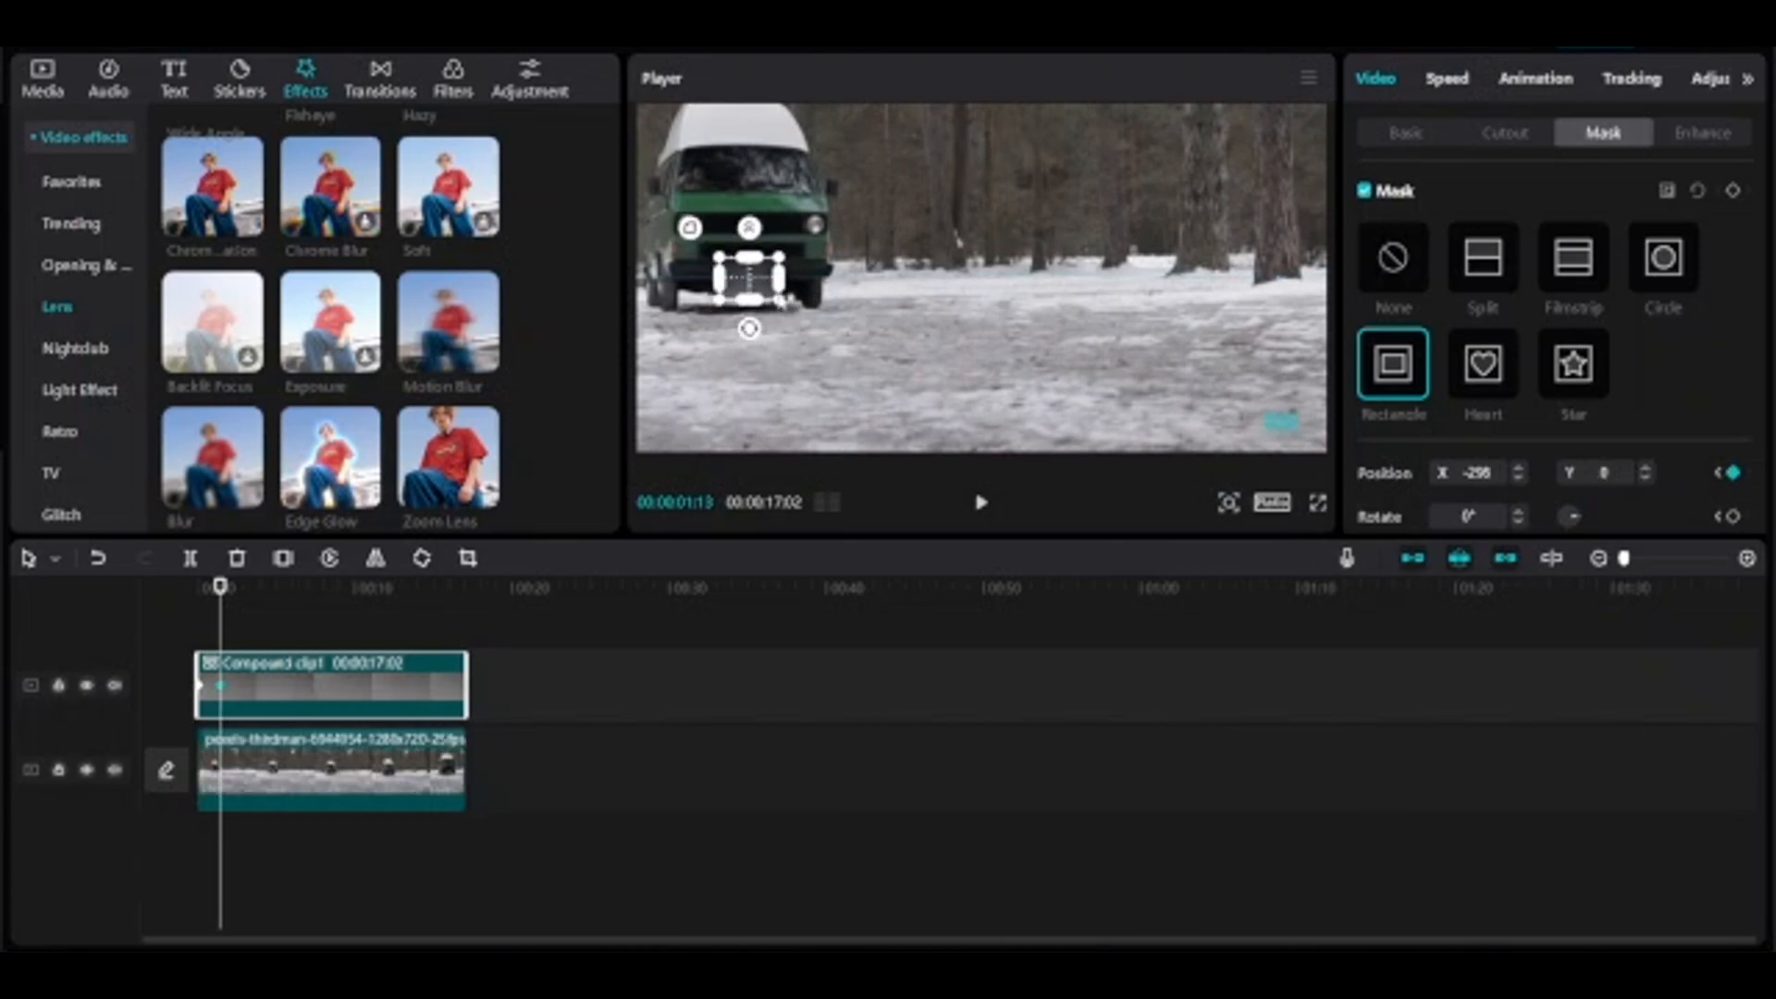
left_click_drag(750, 278, 750, 255)
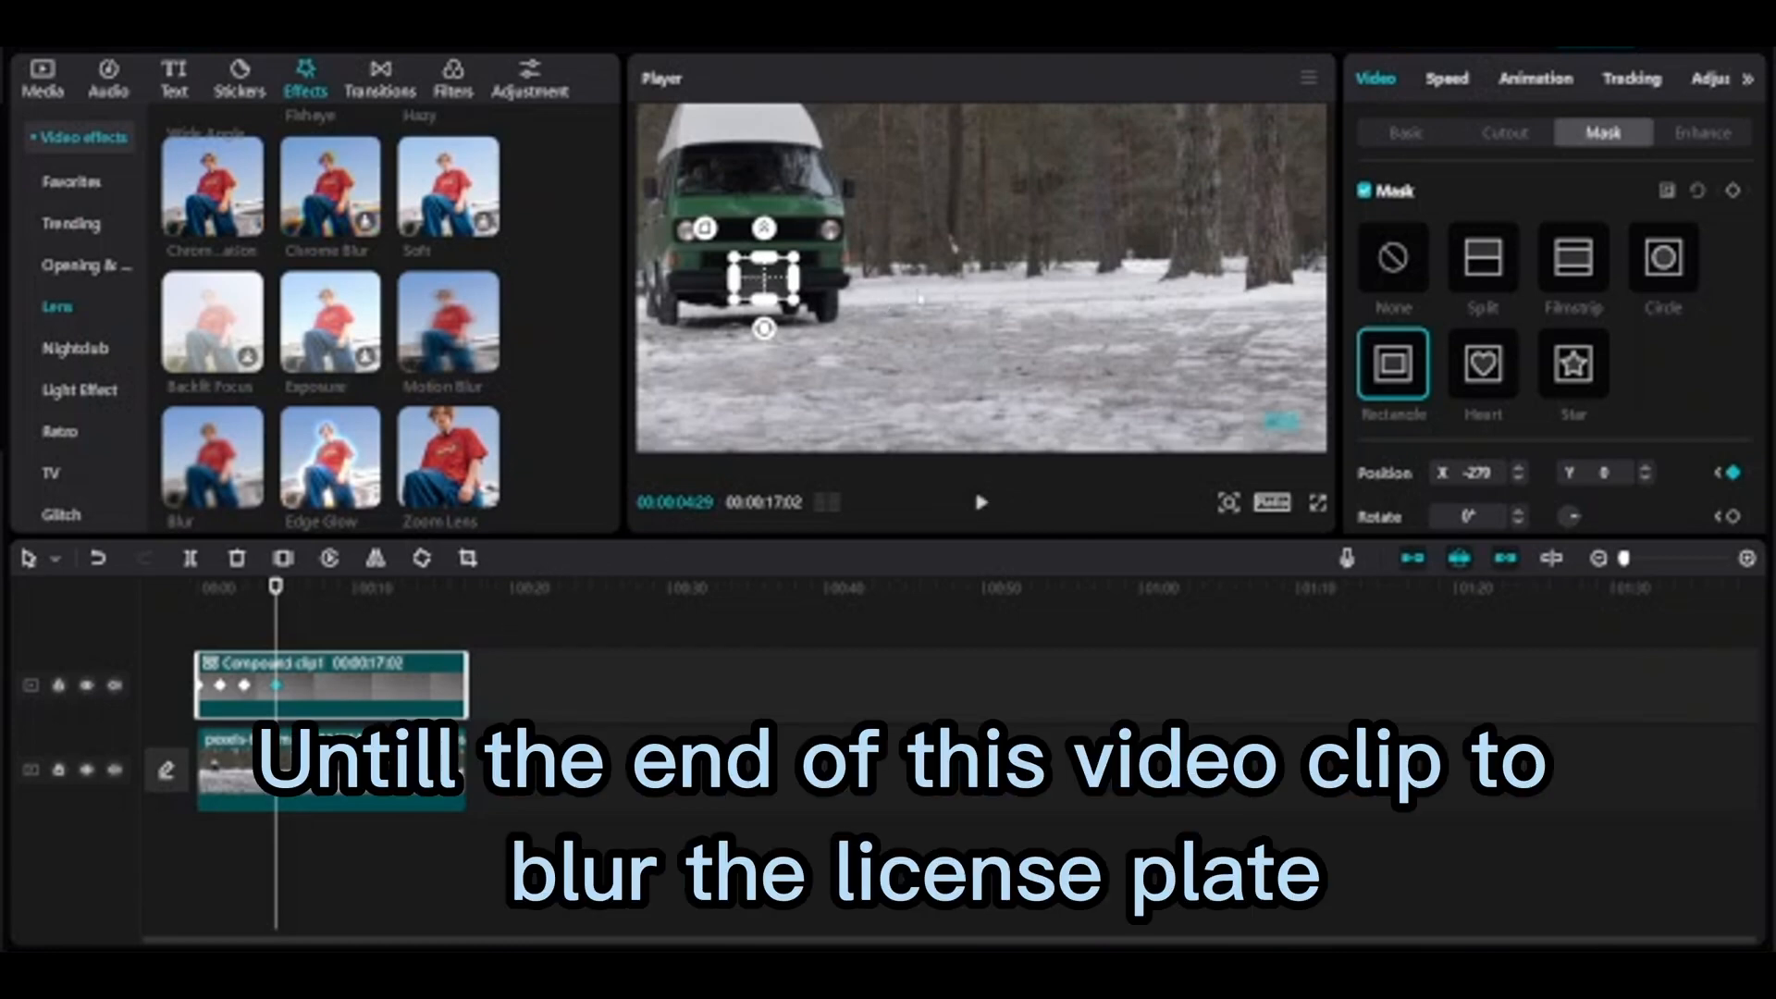
left_click(981, 503)
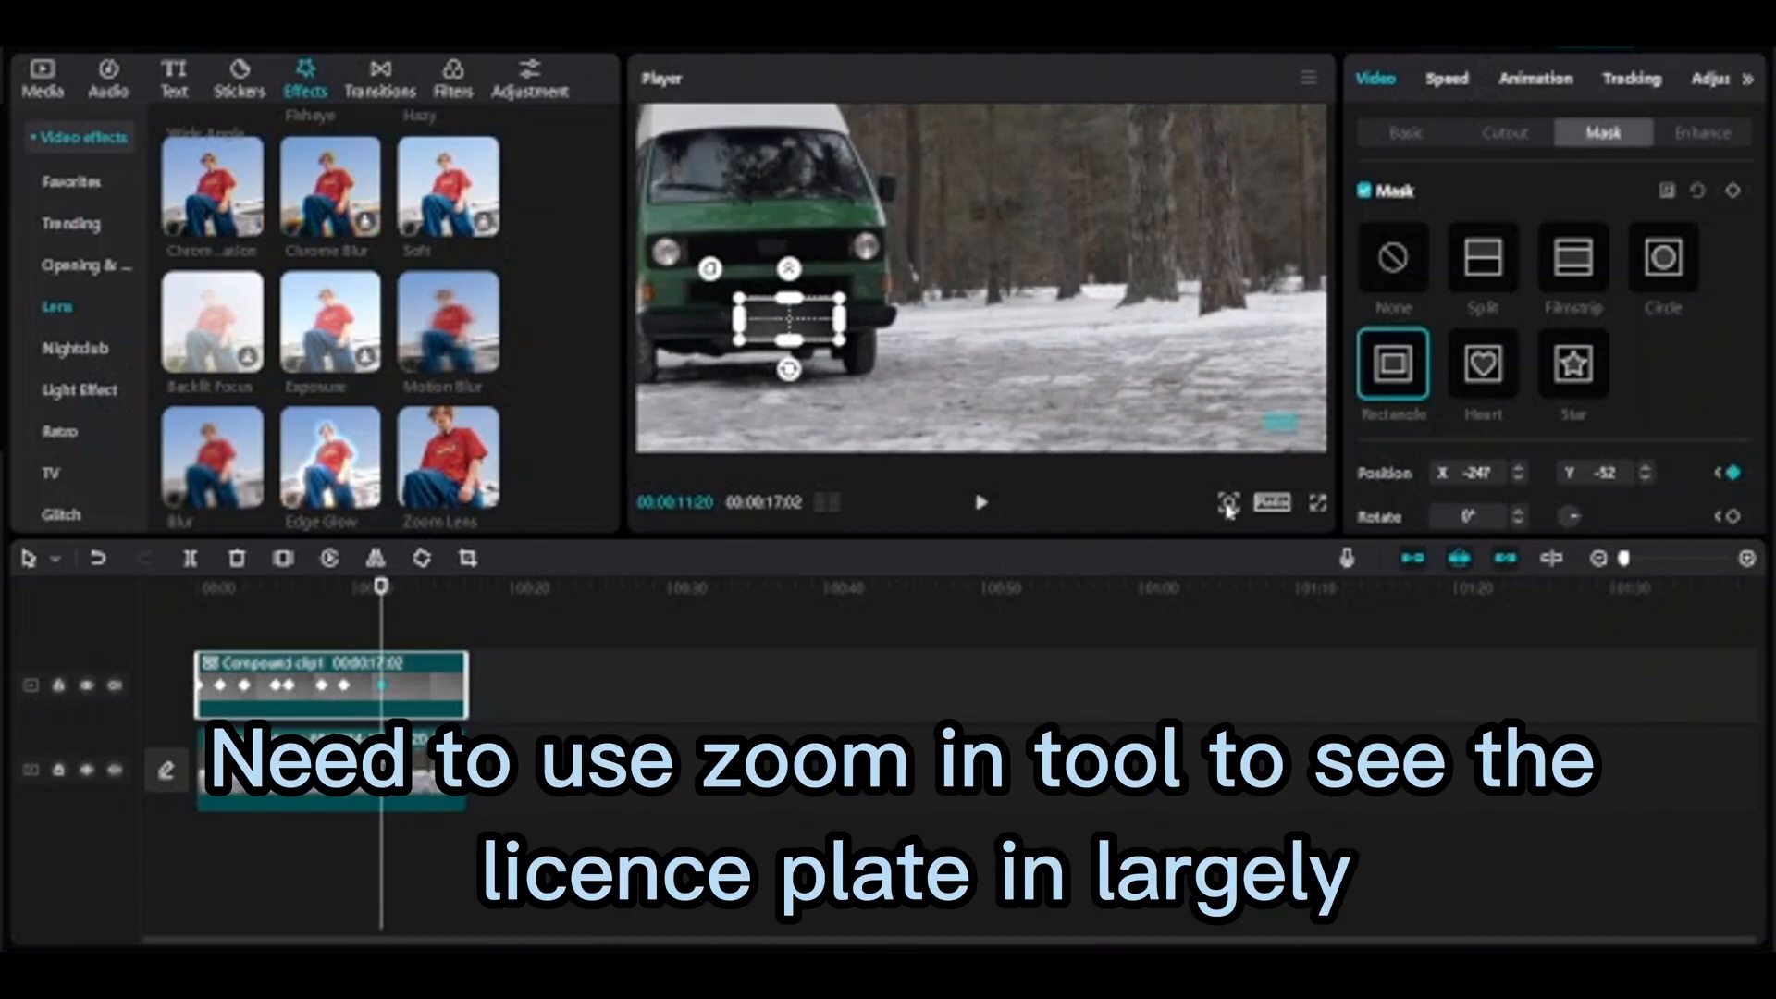
left_click(1226, 503)
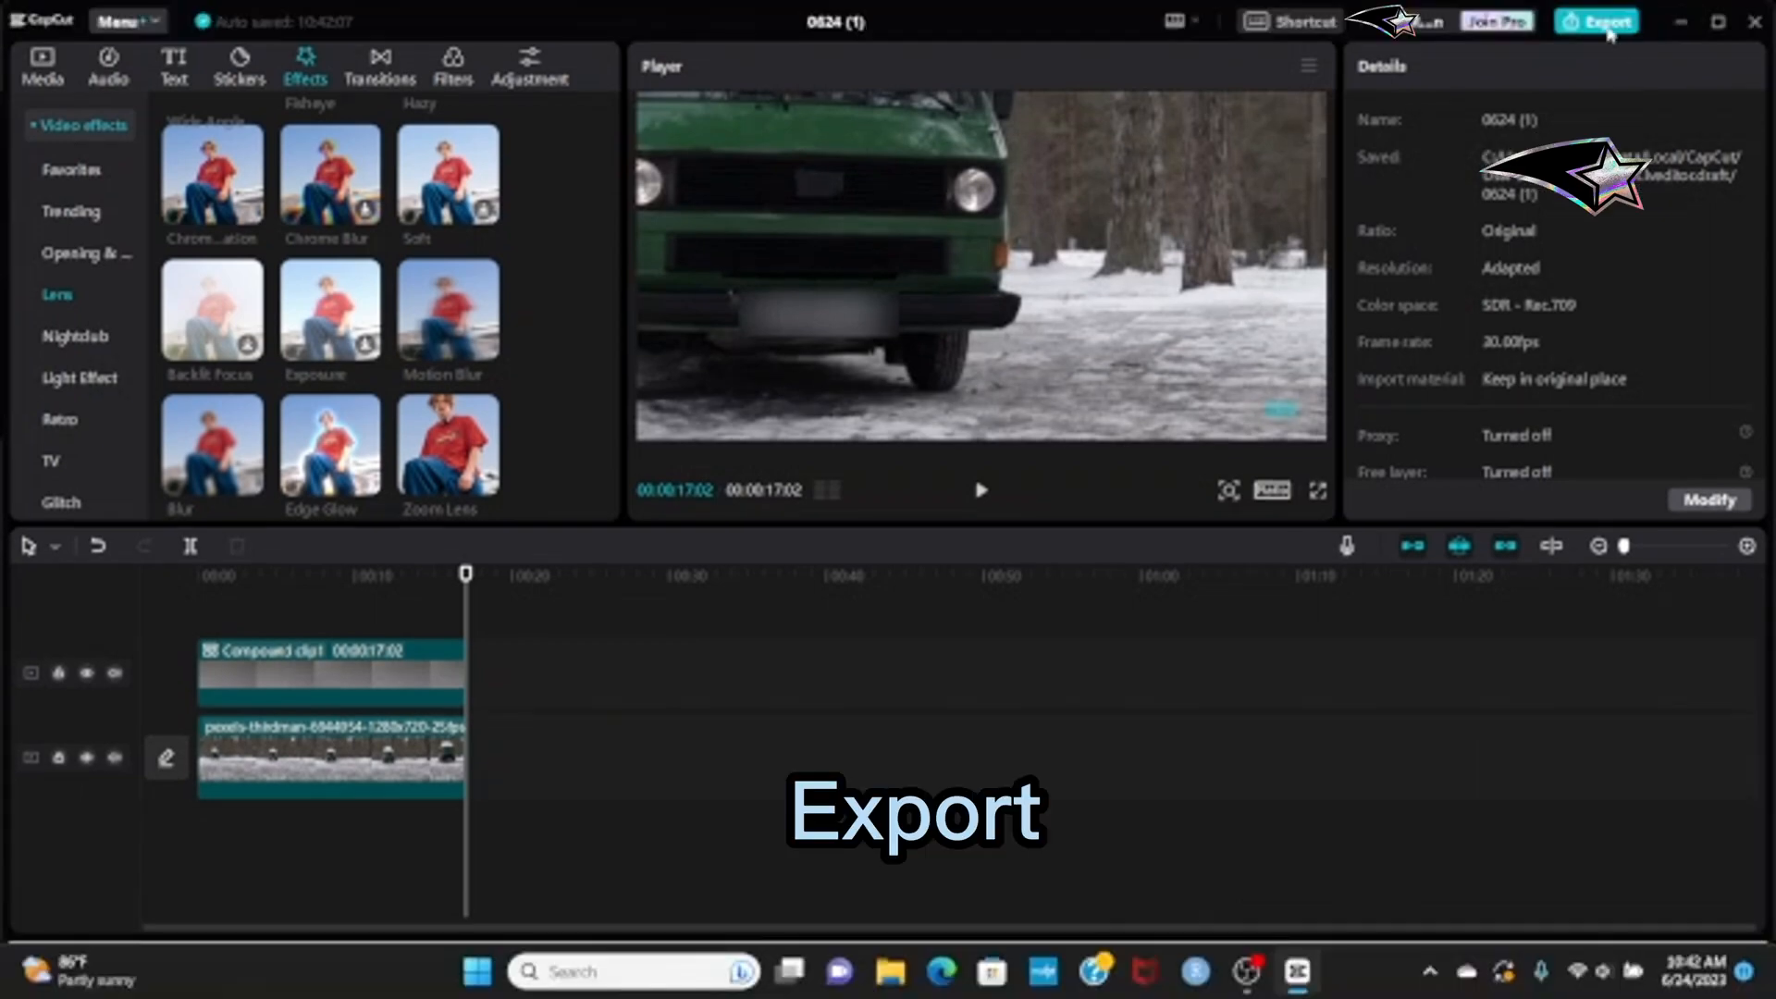
- Export the finished van video with the plate blurred
left_click(1599, 21)
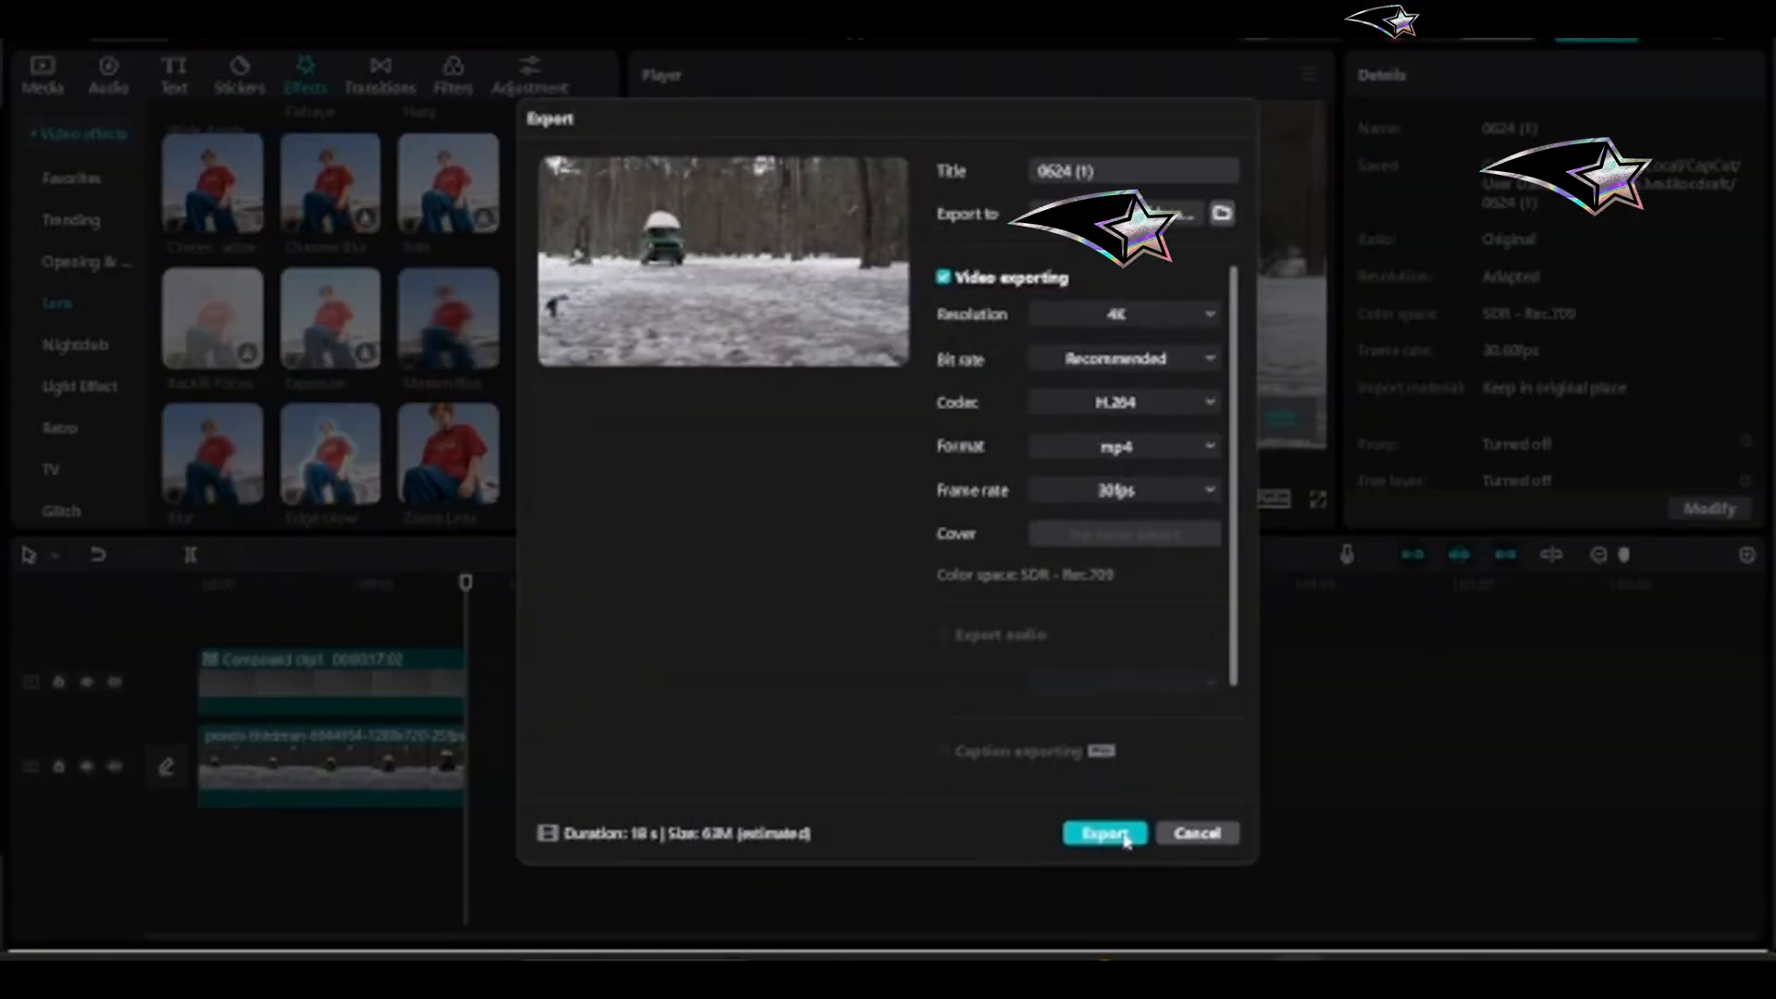
left_click(1102, 832)
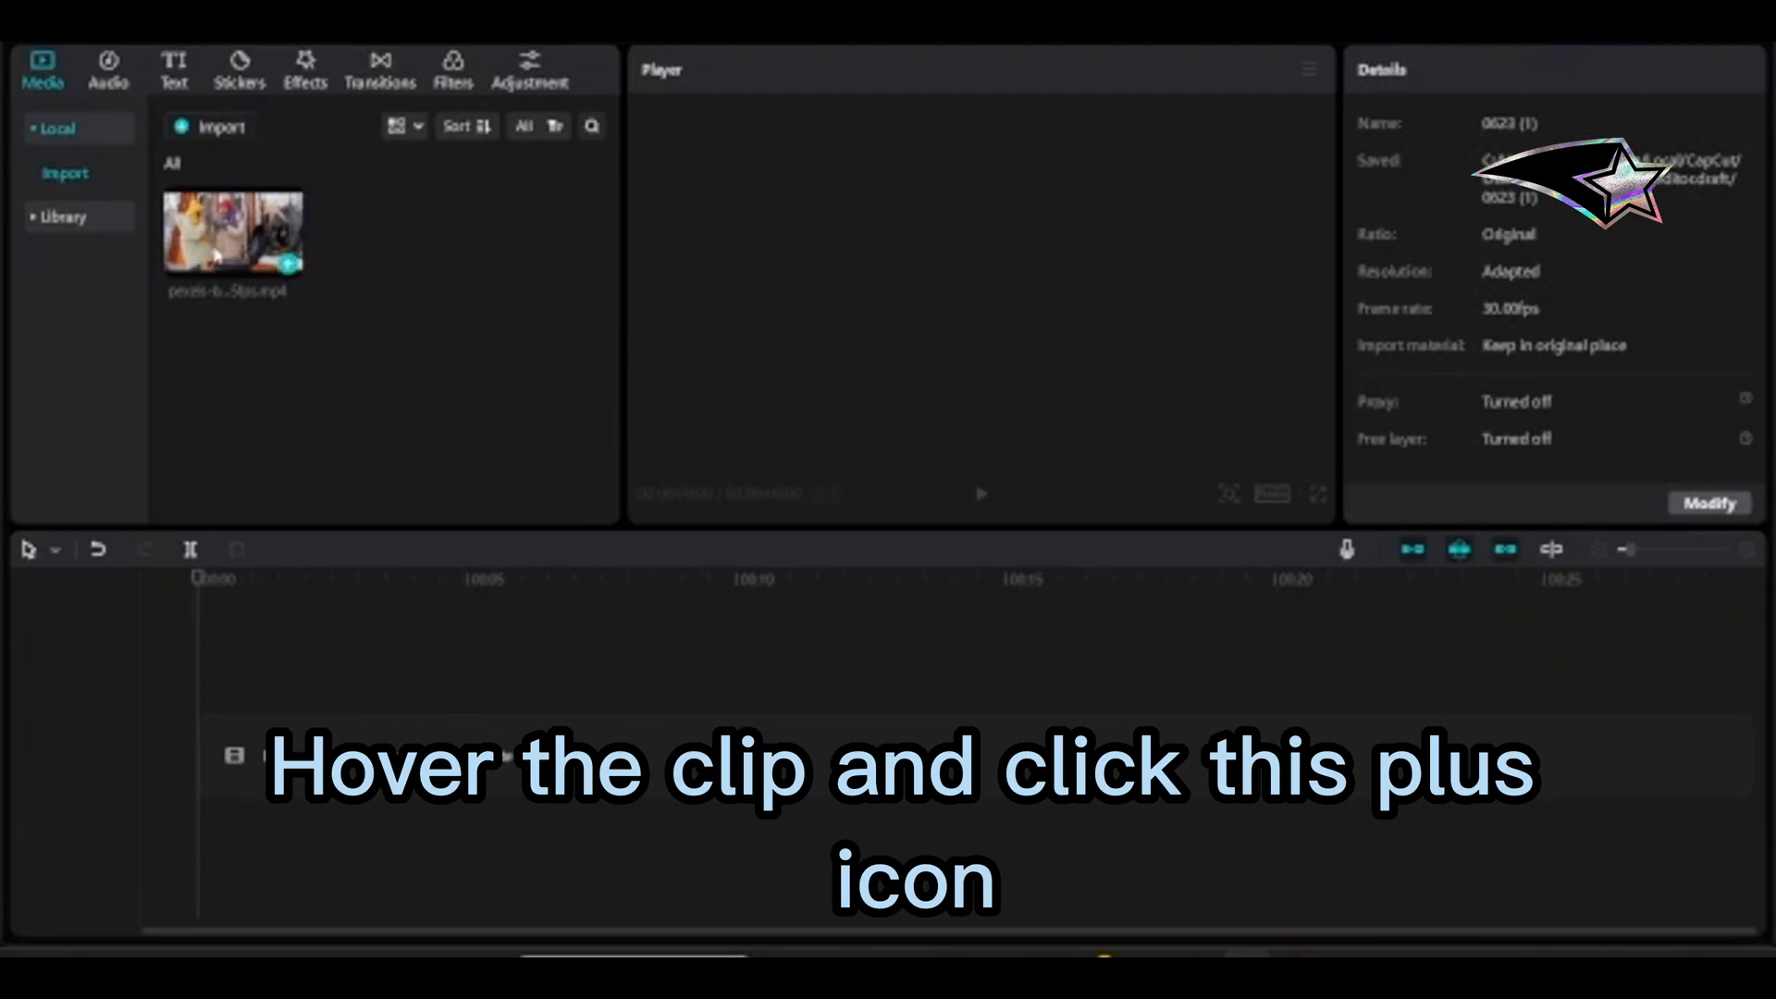
mouse_move(289, 268)
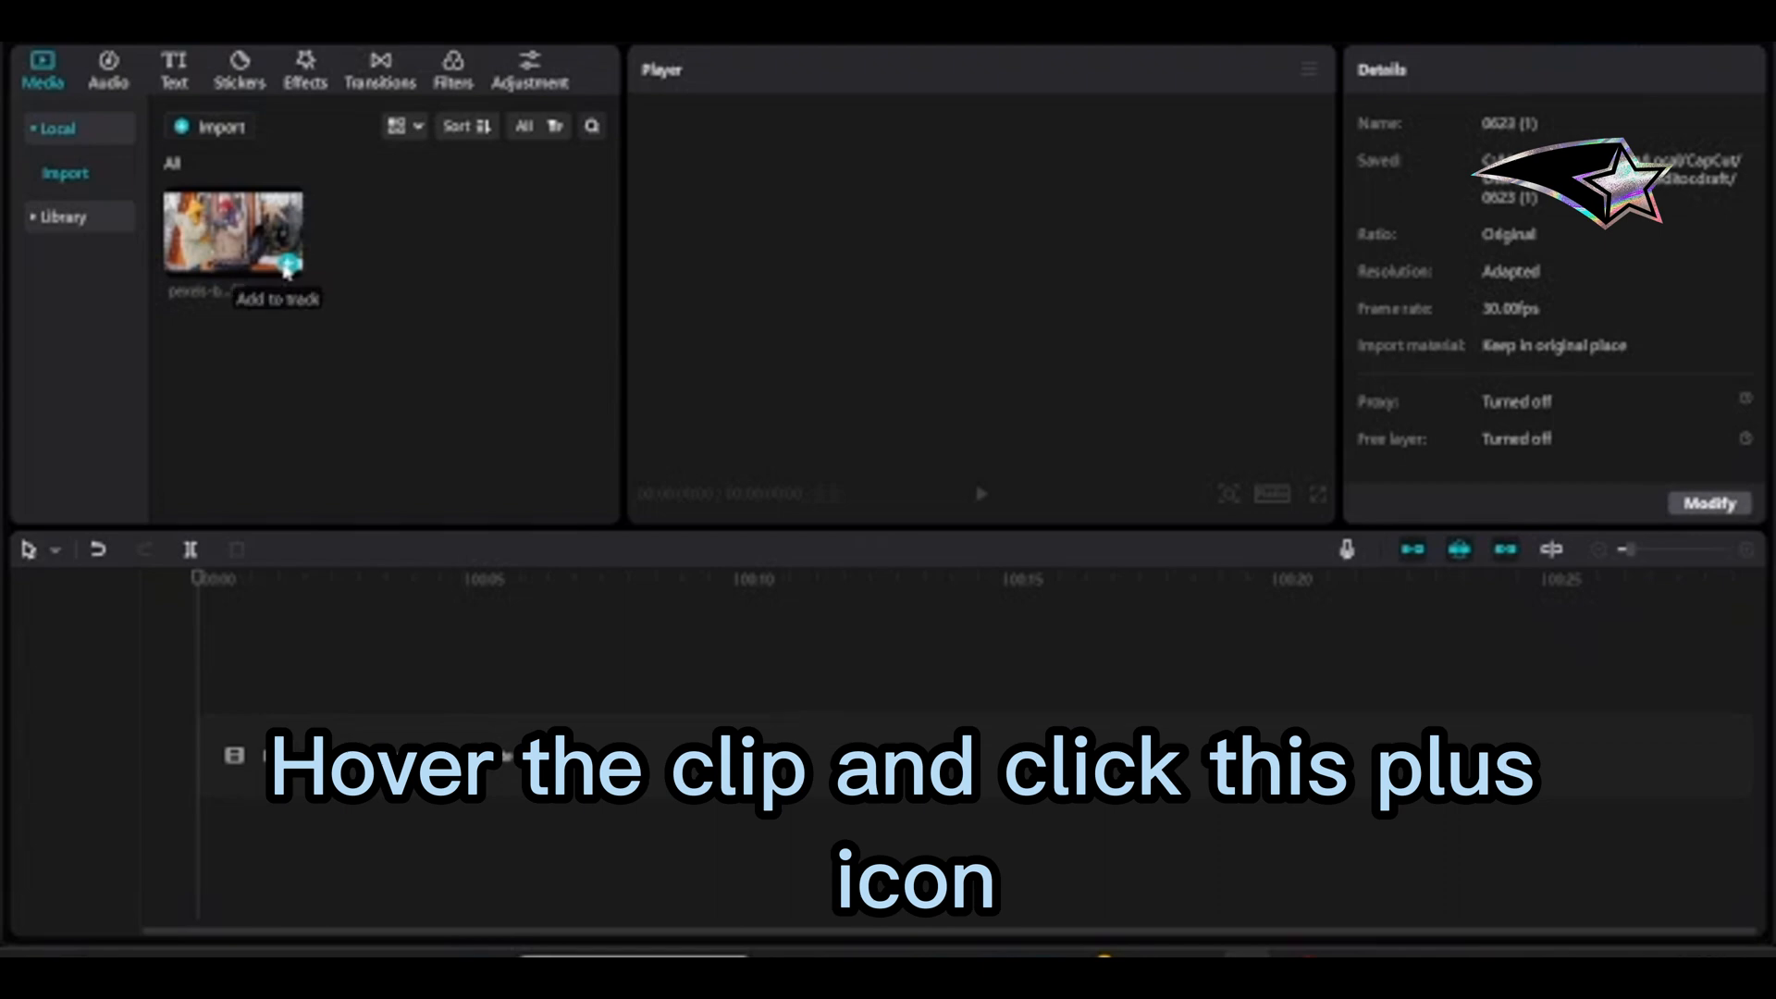
left_click(290, 266)
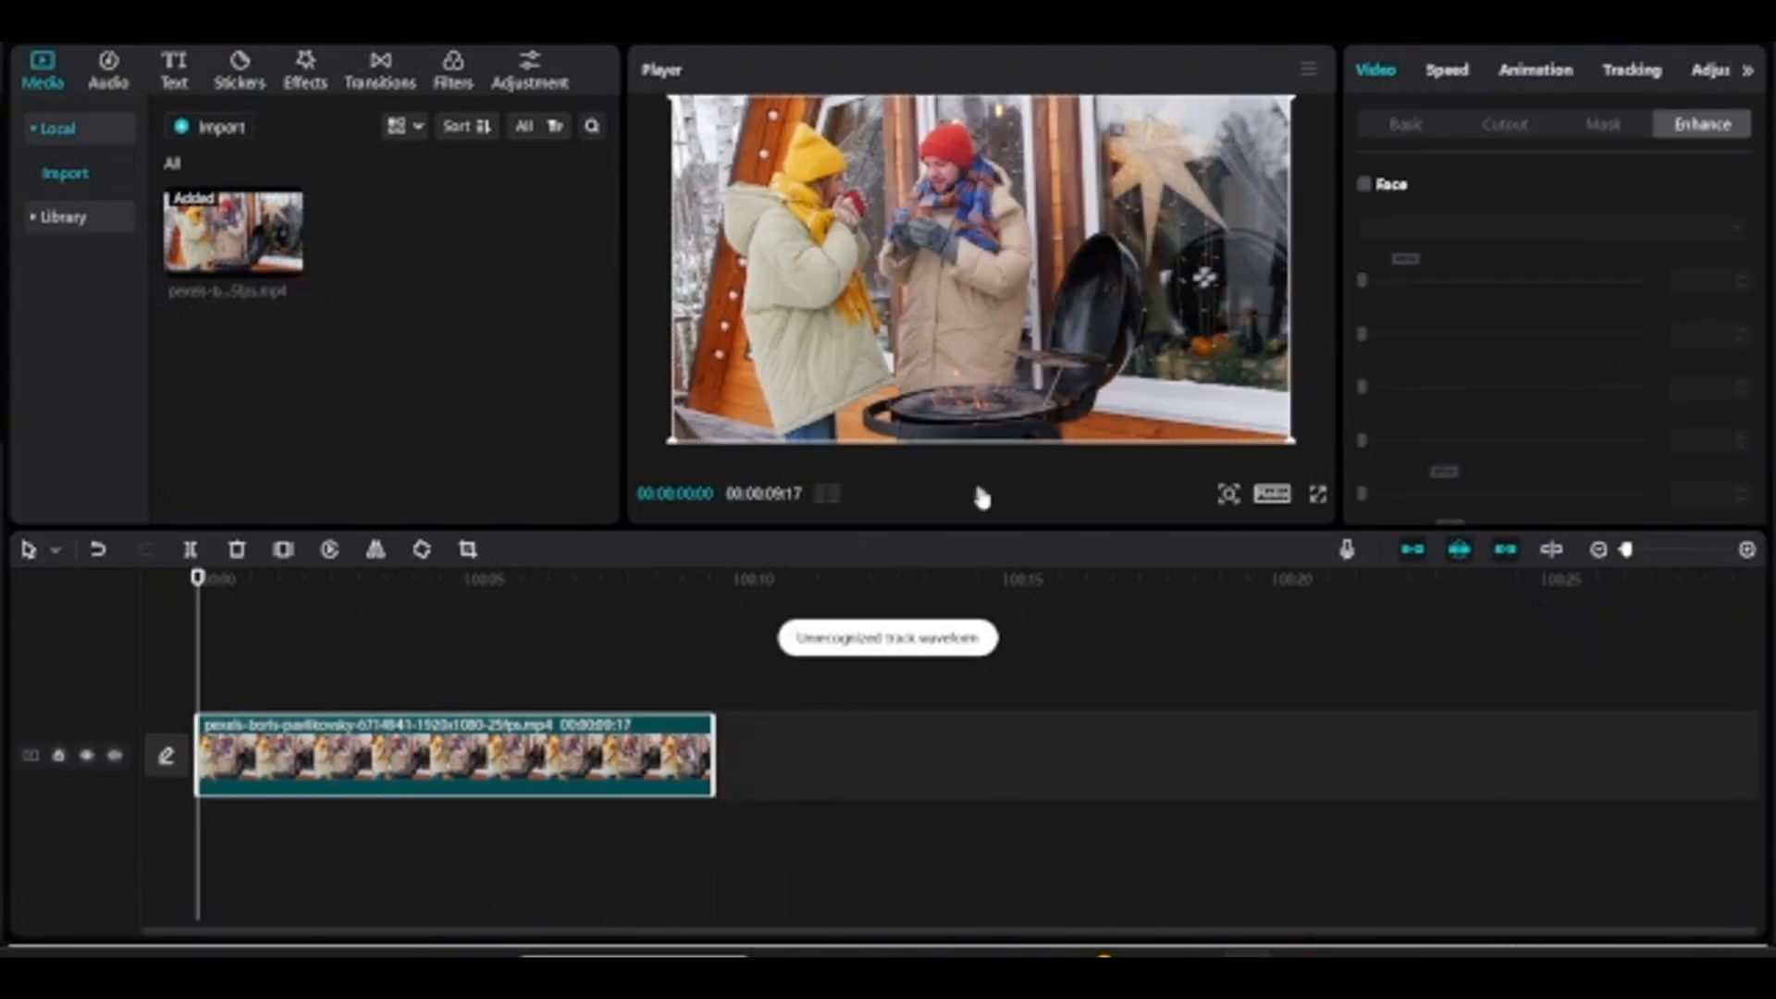
left_click(977, 494)
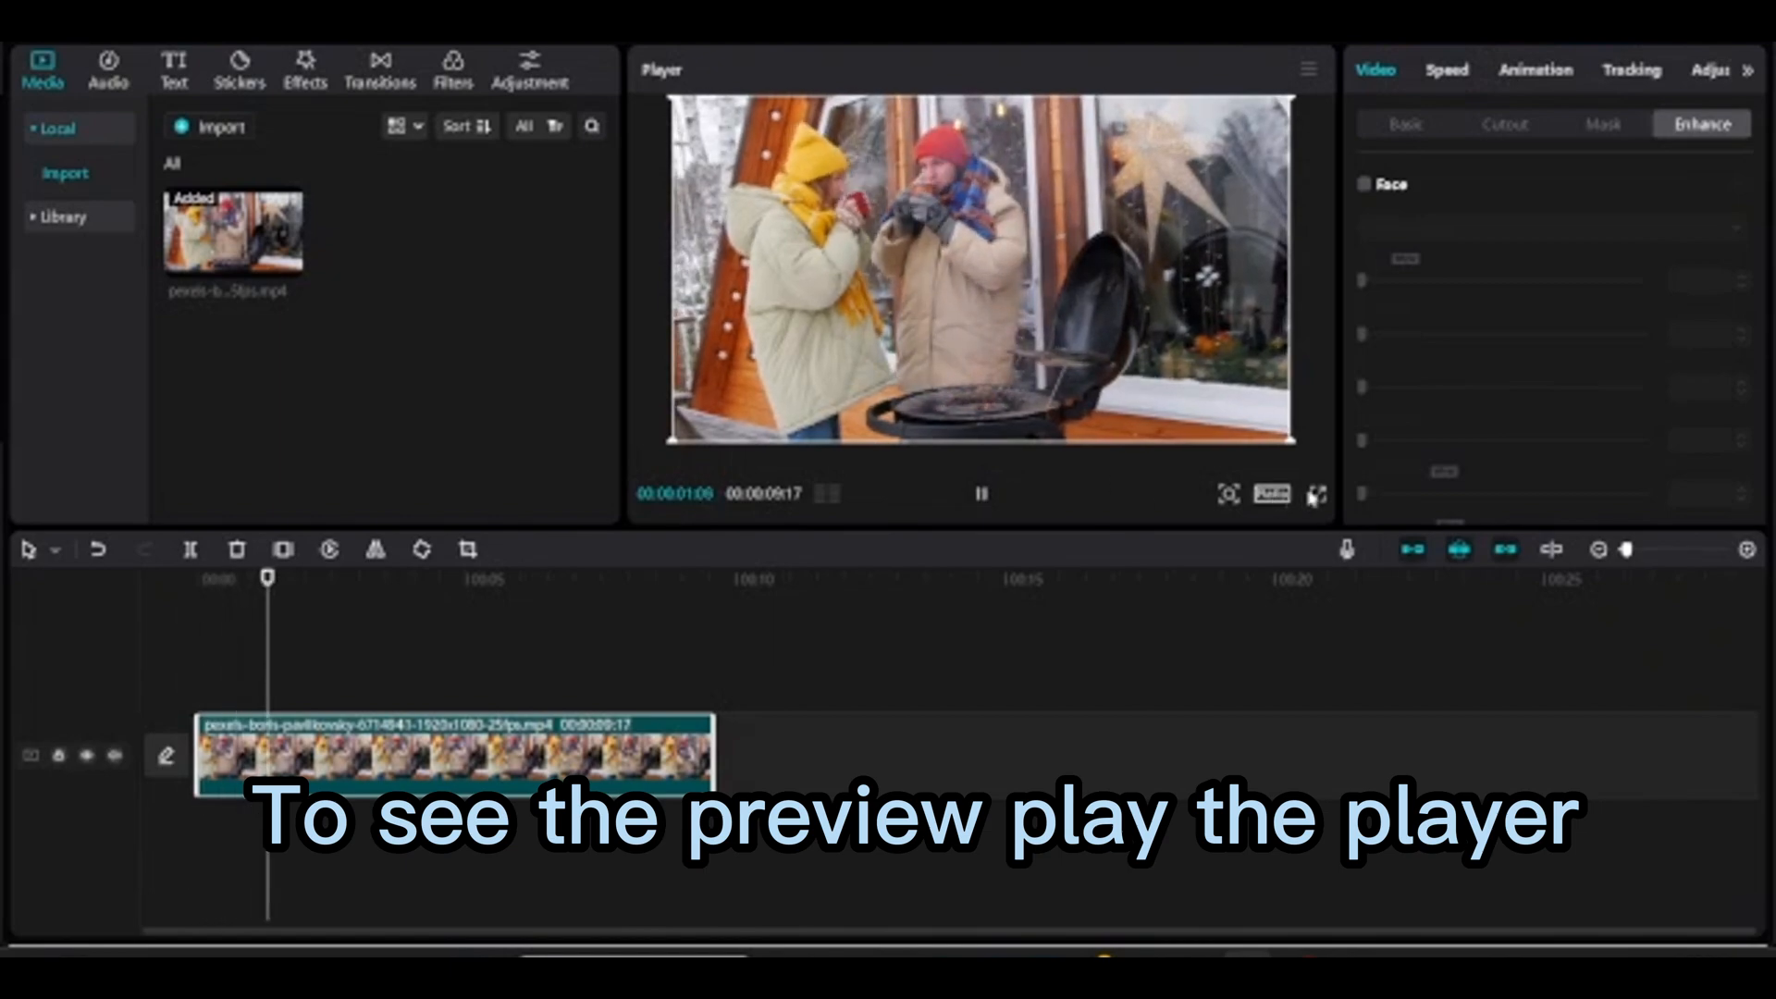
left_click(979, 494)
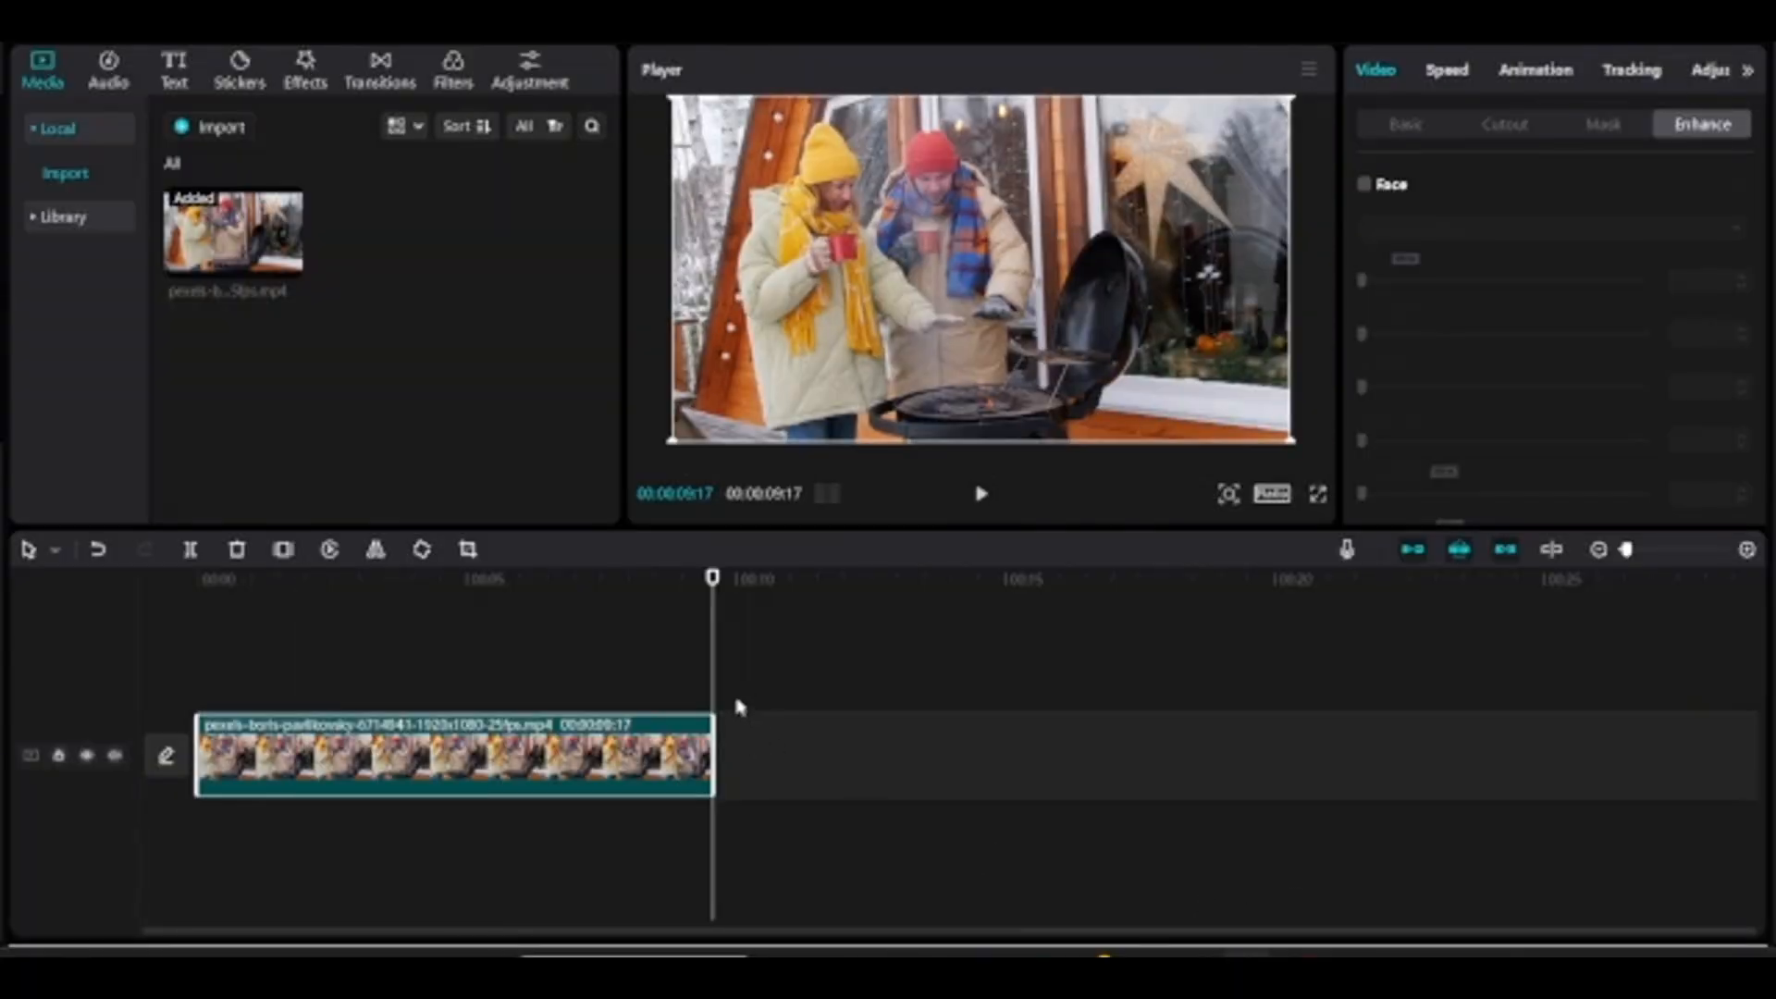
left_click(1602, 130)
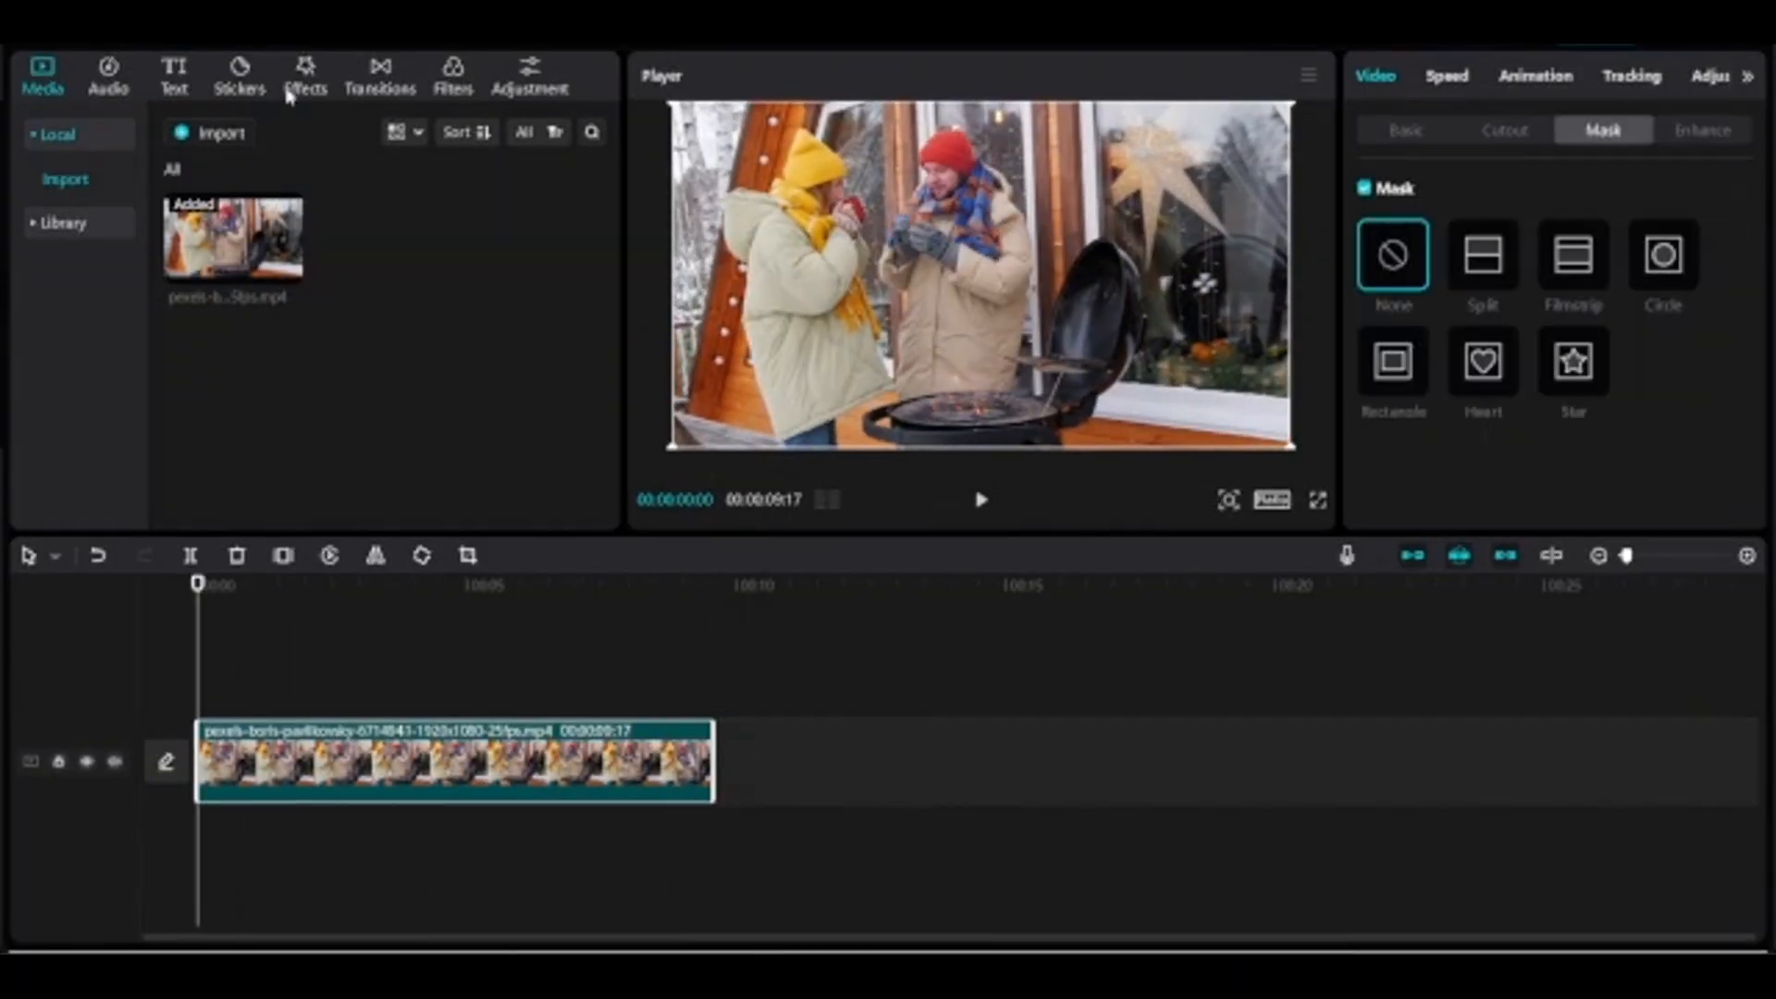
- Add the Blur effect from Video effects > Lens above the barbecue clip
left_click(305, 74)
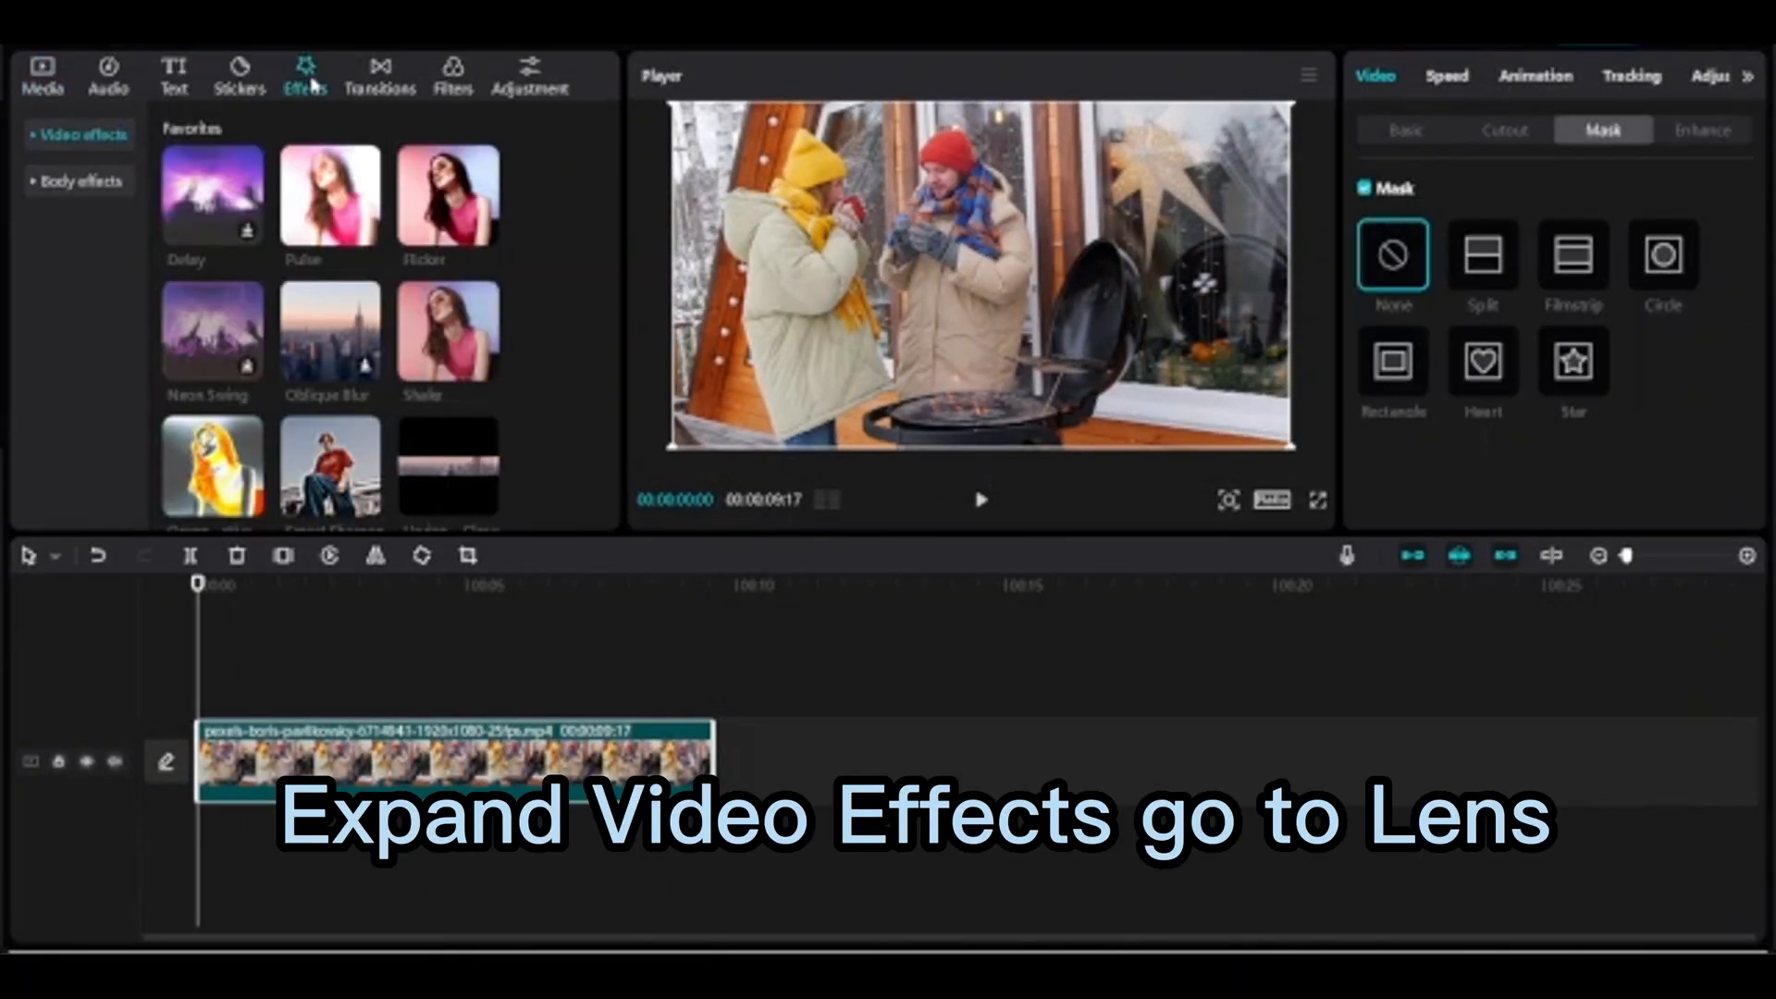
left_click(78, 134)
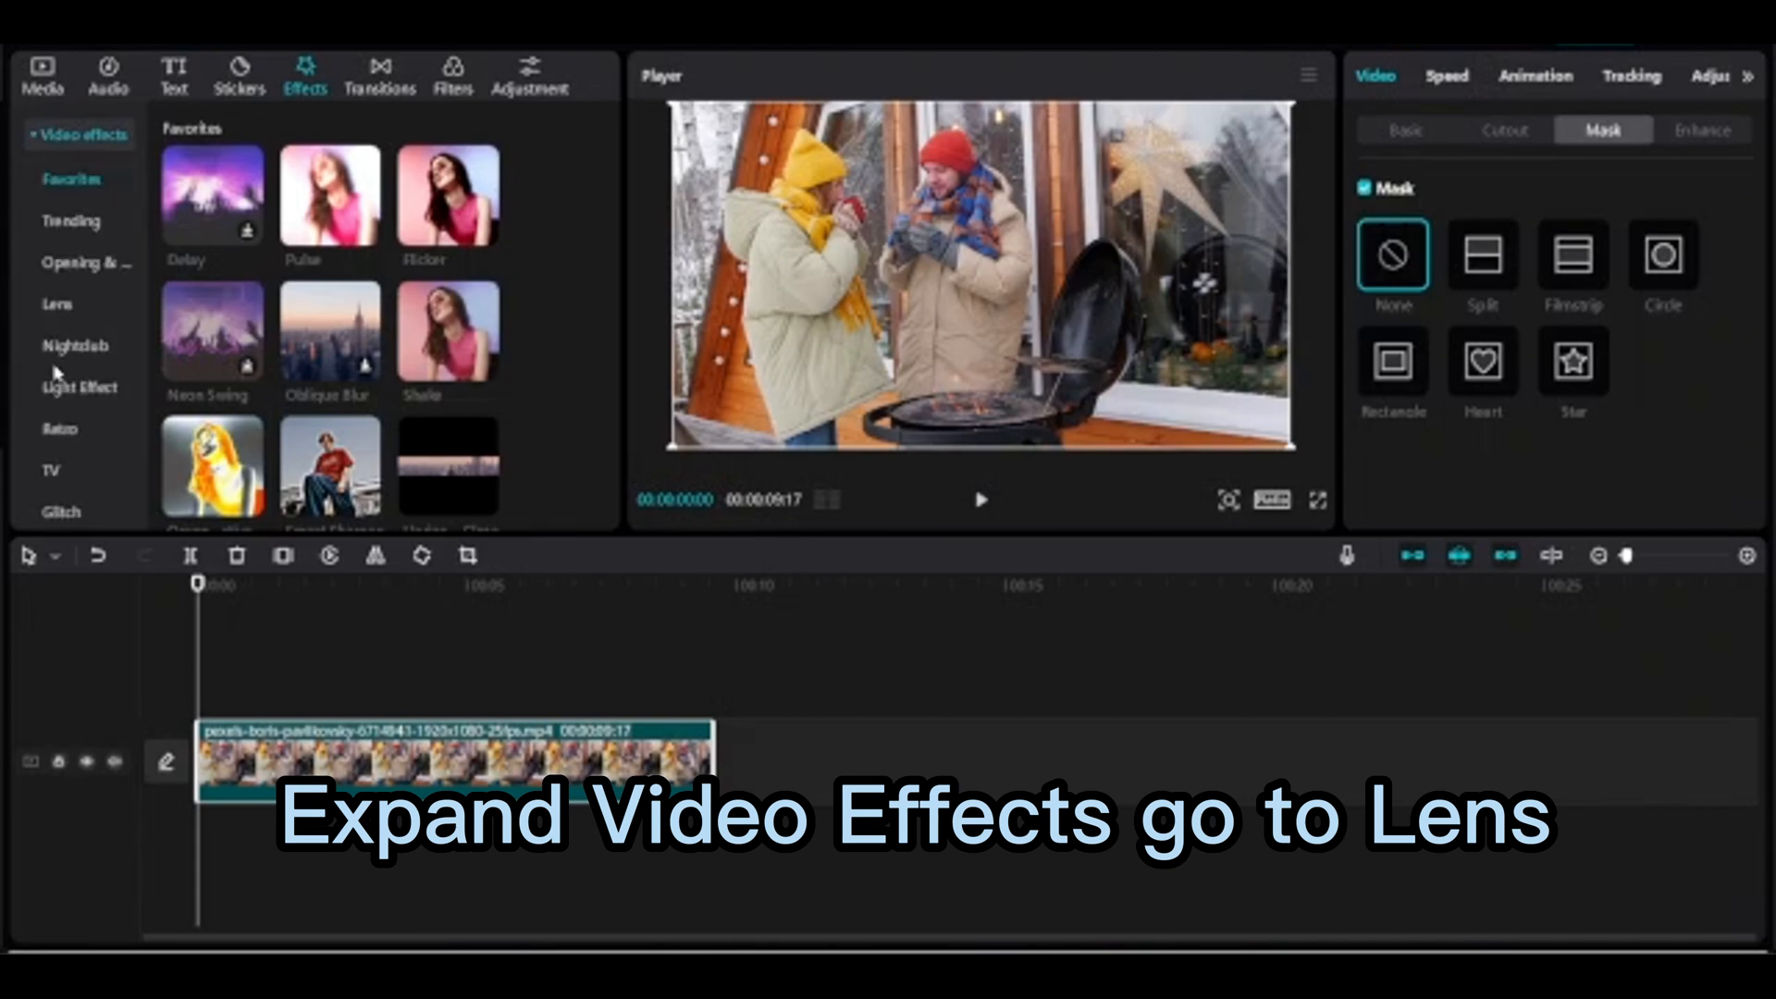
left_click(57, 303)
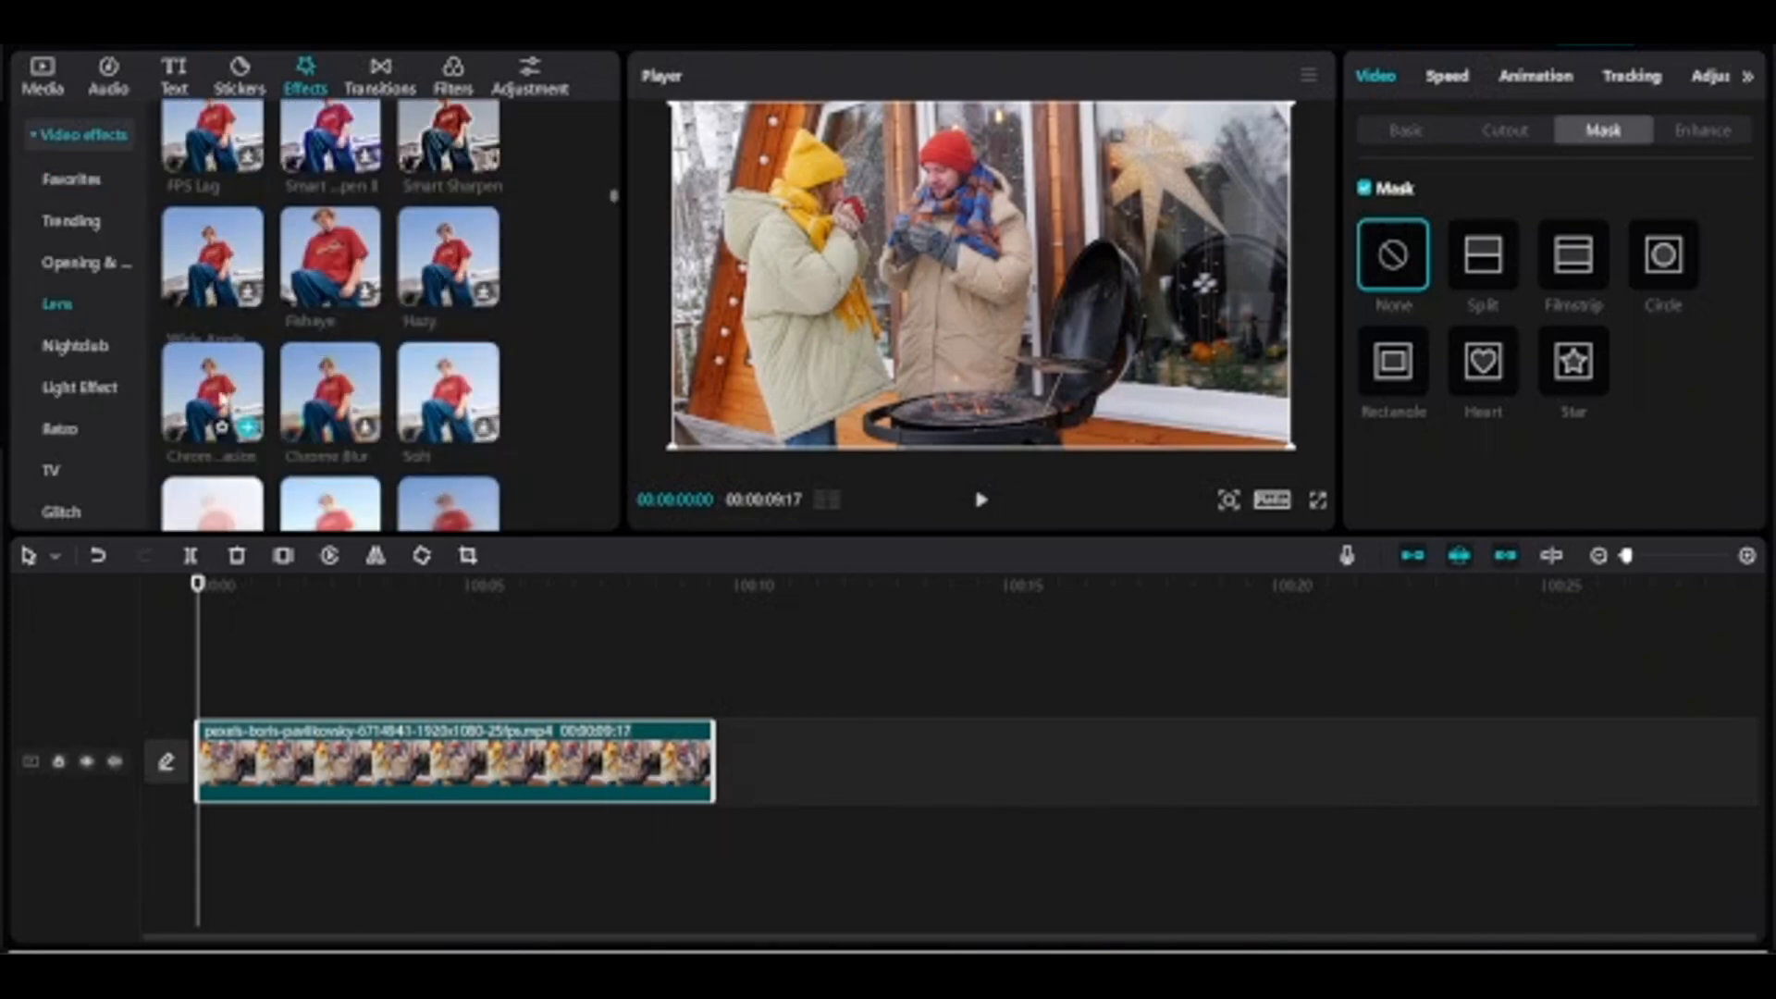
scroll("down", 3)
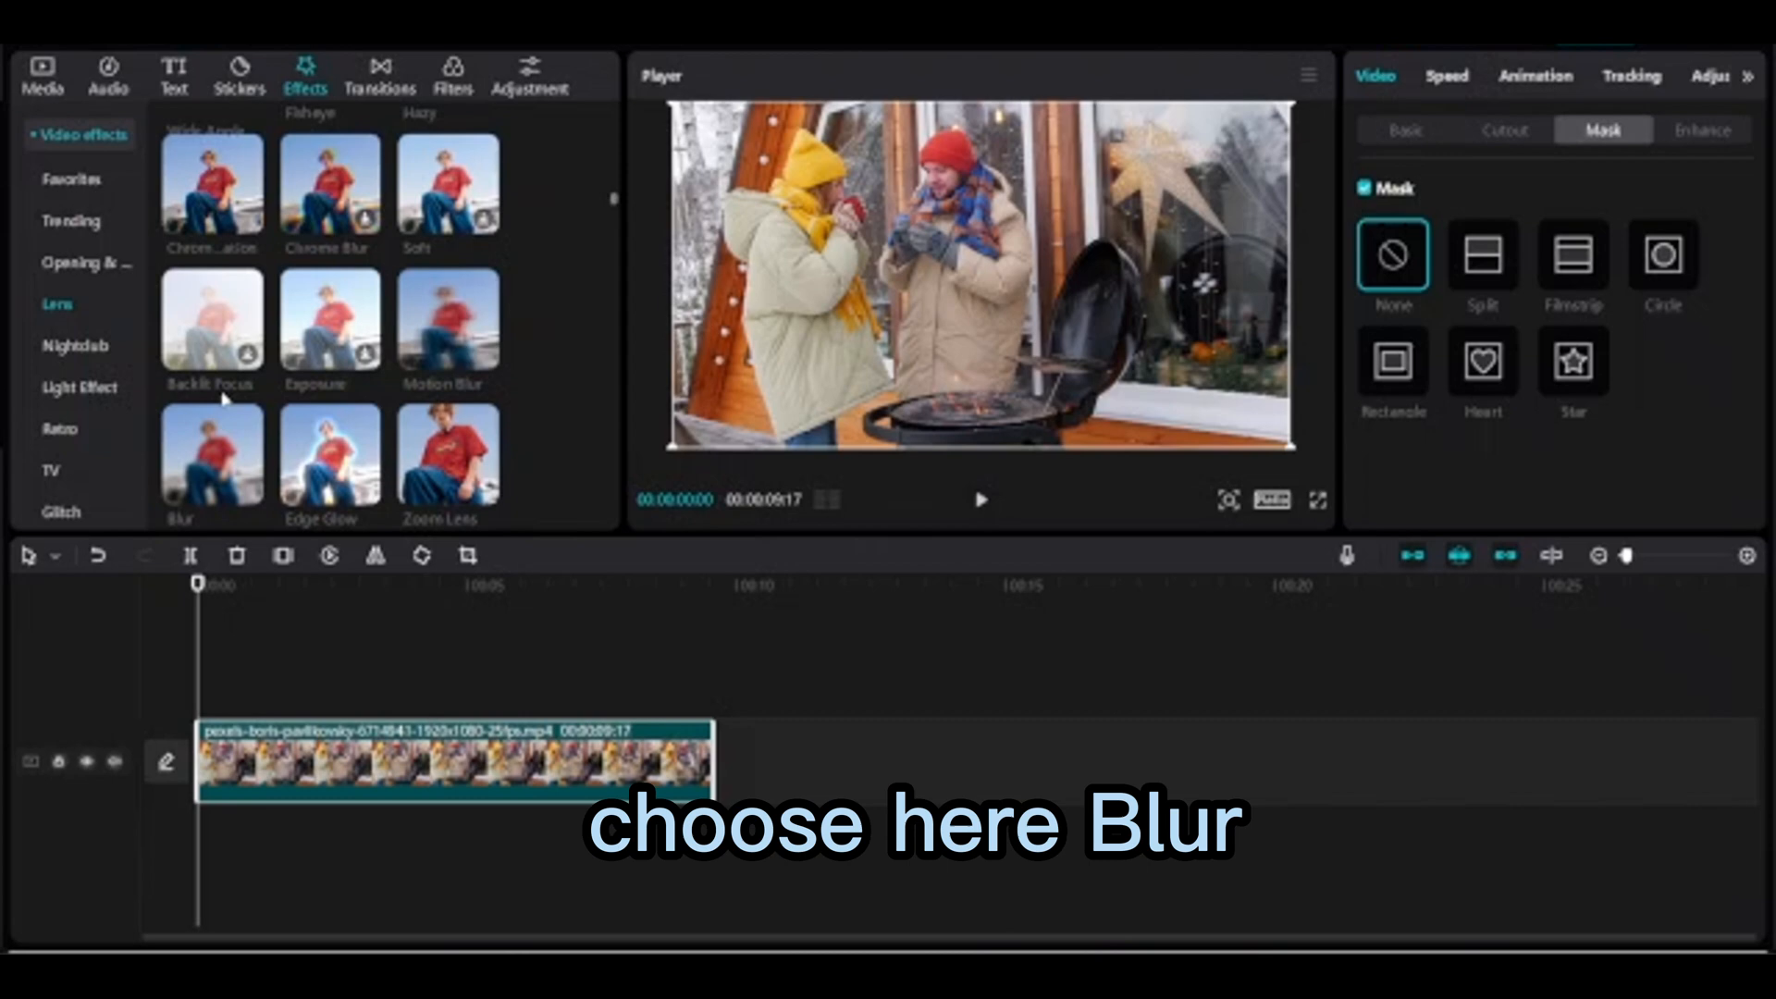
double_click(211, 451)
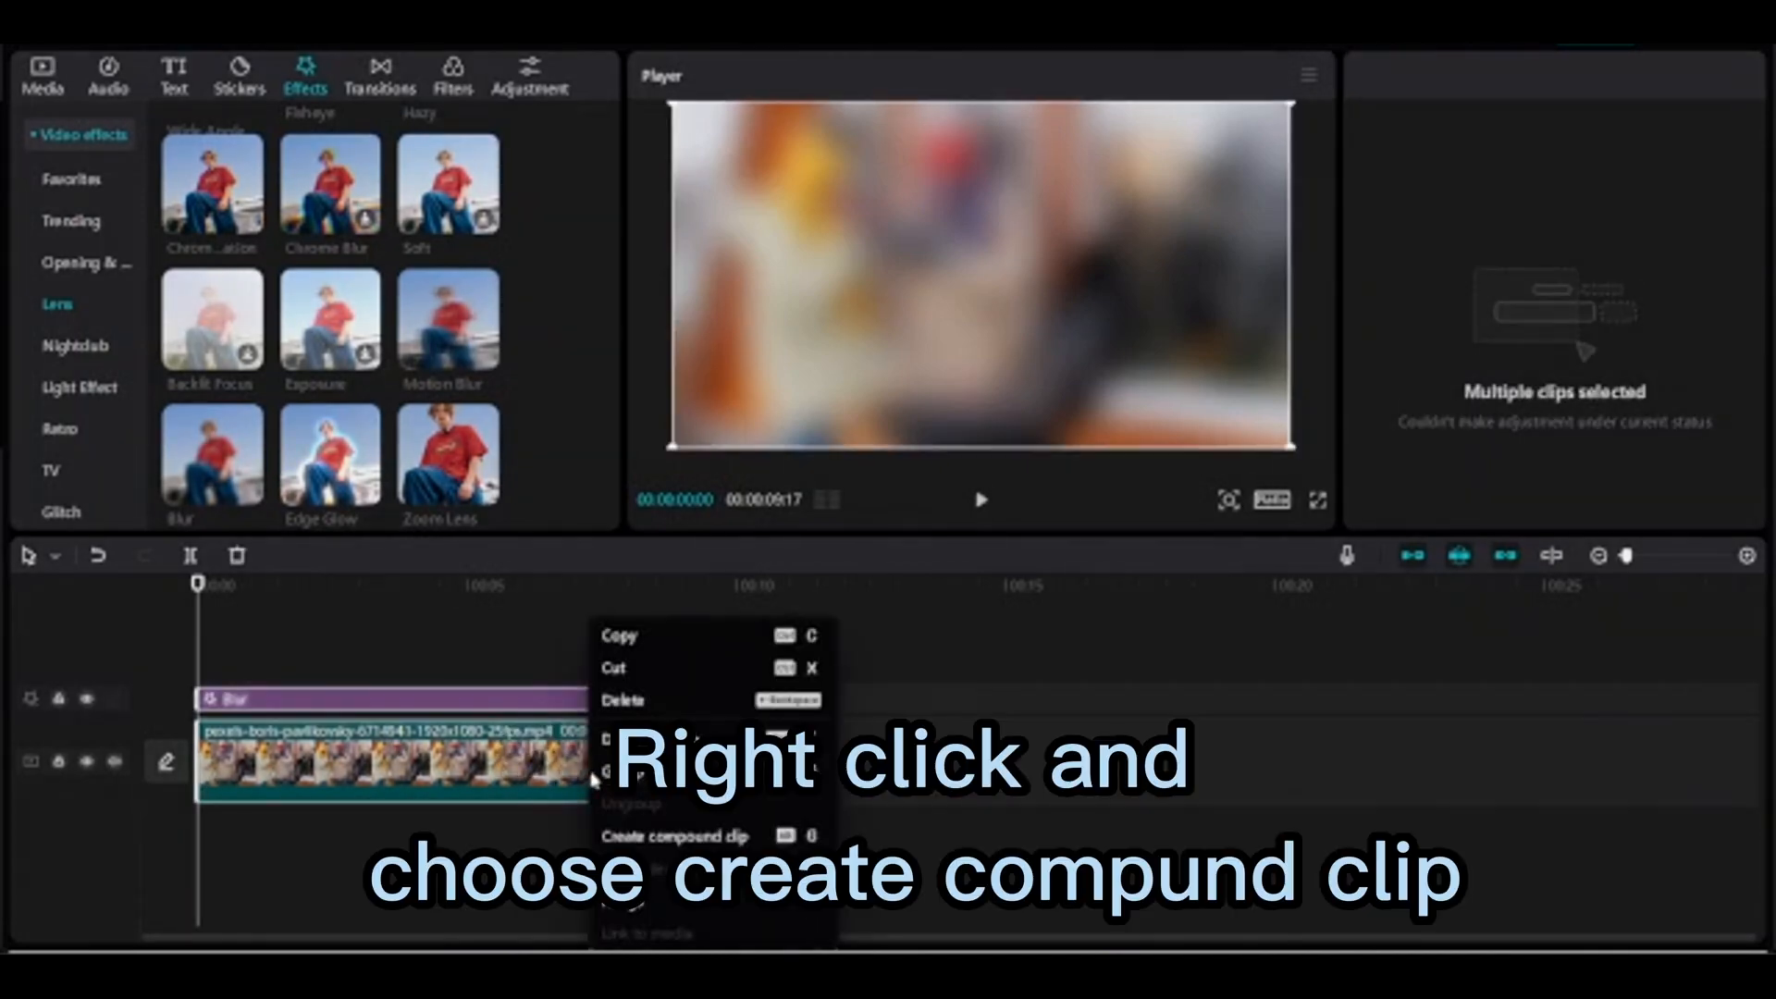
- Create a compound clip from the grilling clip and its Blur effect
left_click(673, 836)
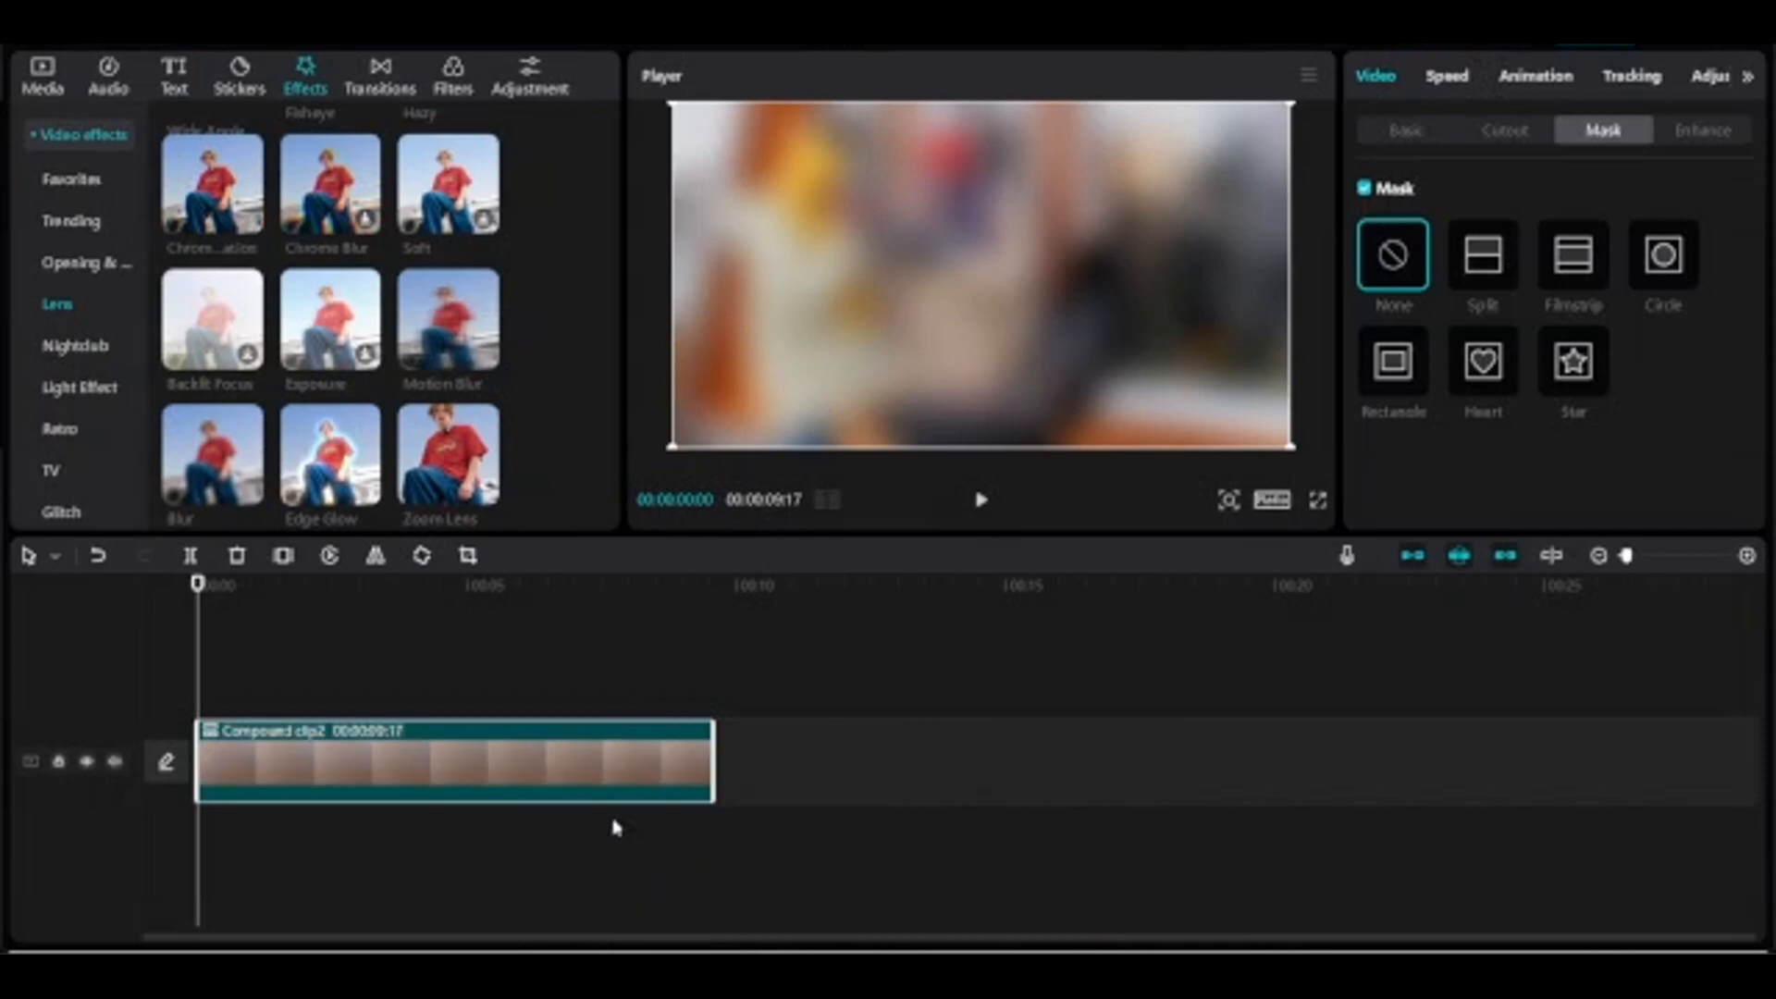
left_click(42, 68)
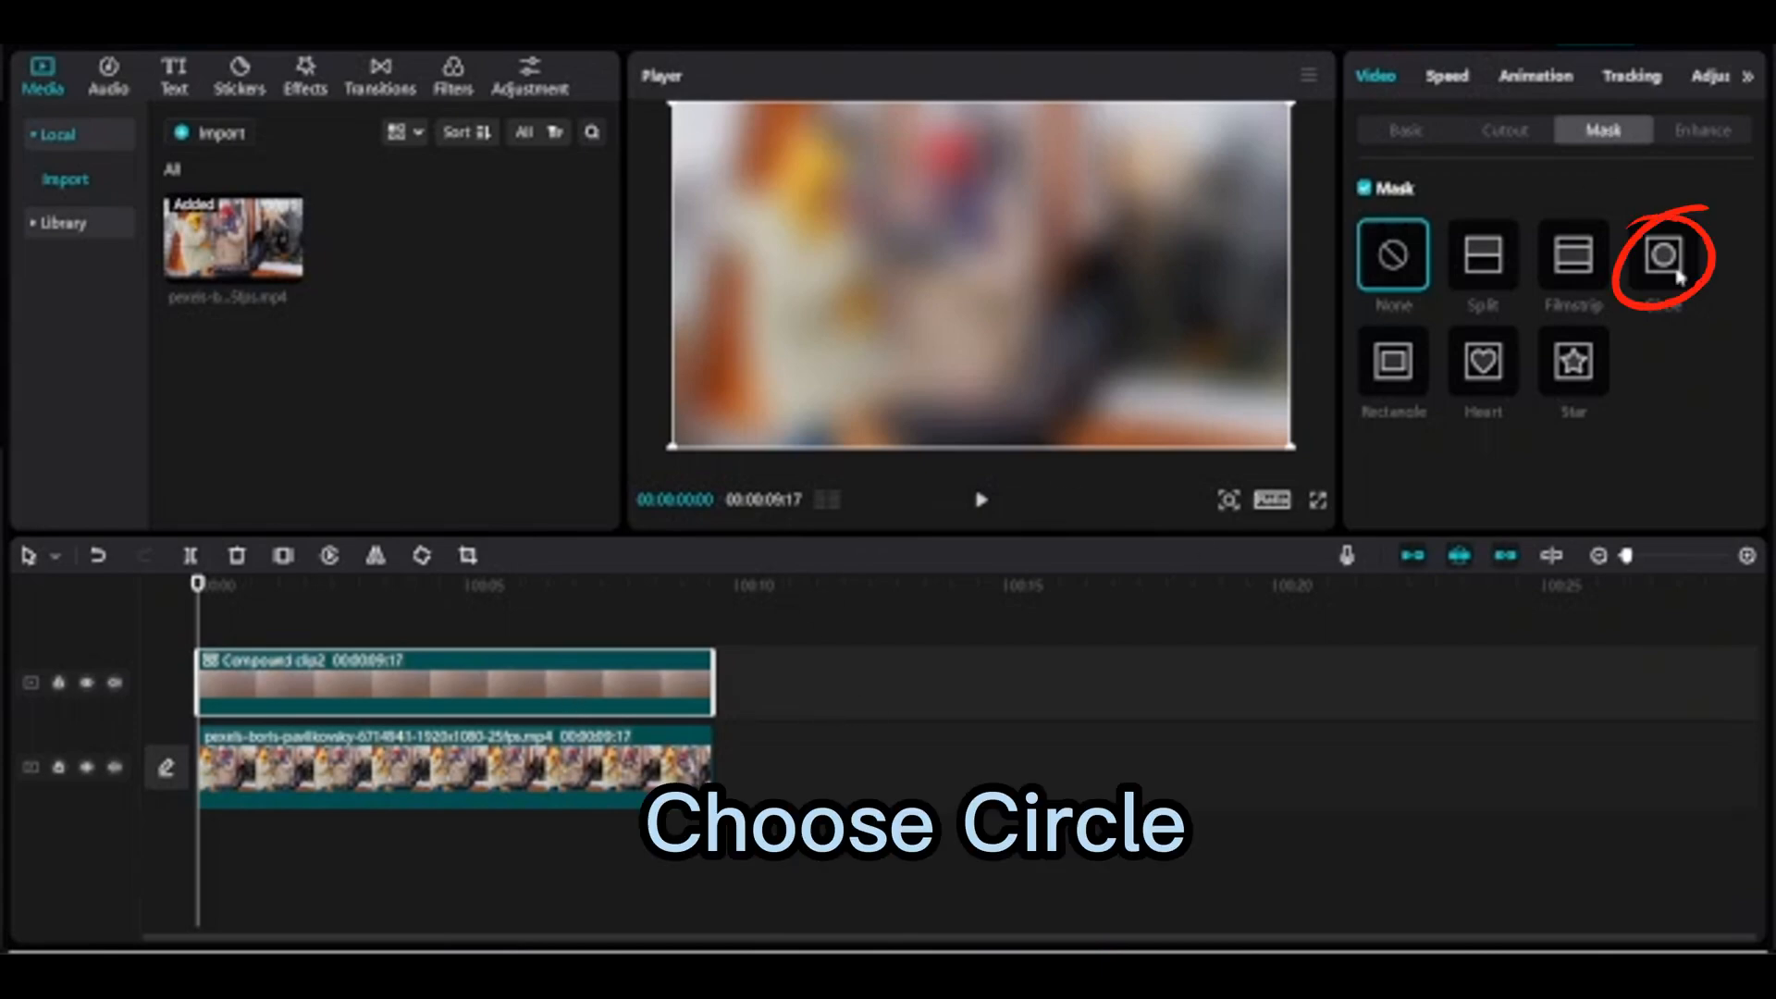
- Apply a Circle mask to the compound clip over the man's face
left_click(1663, 254)
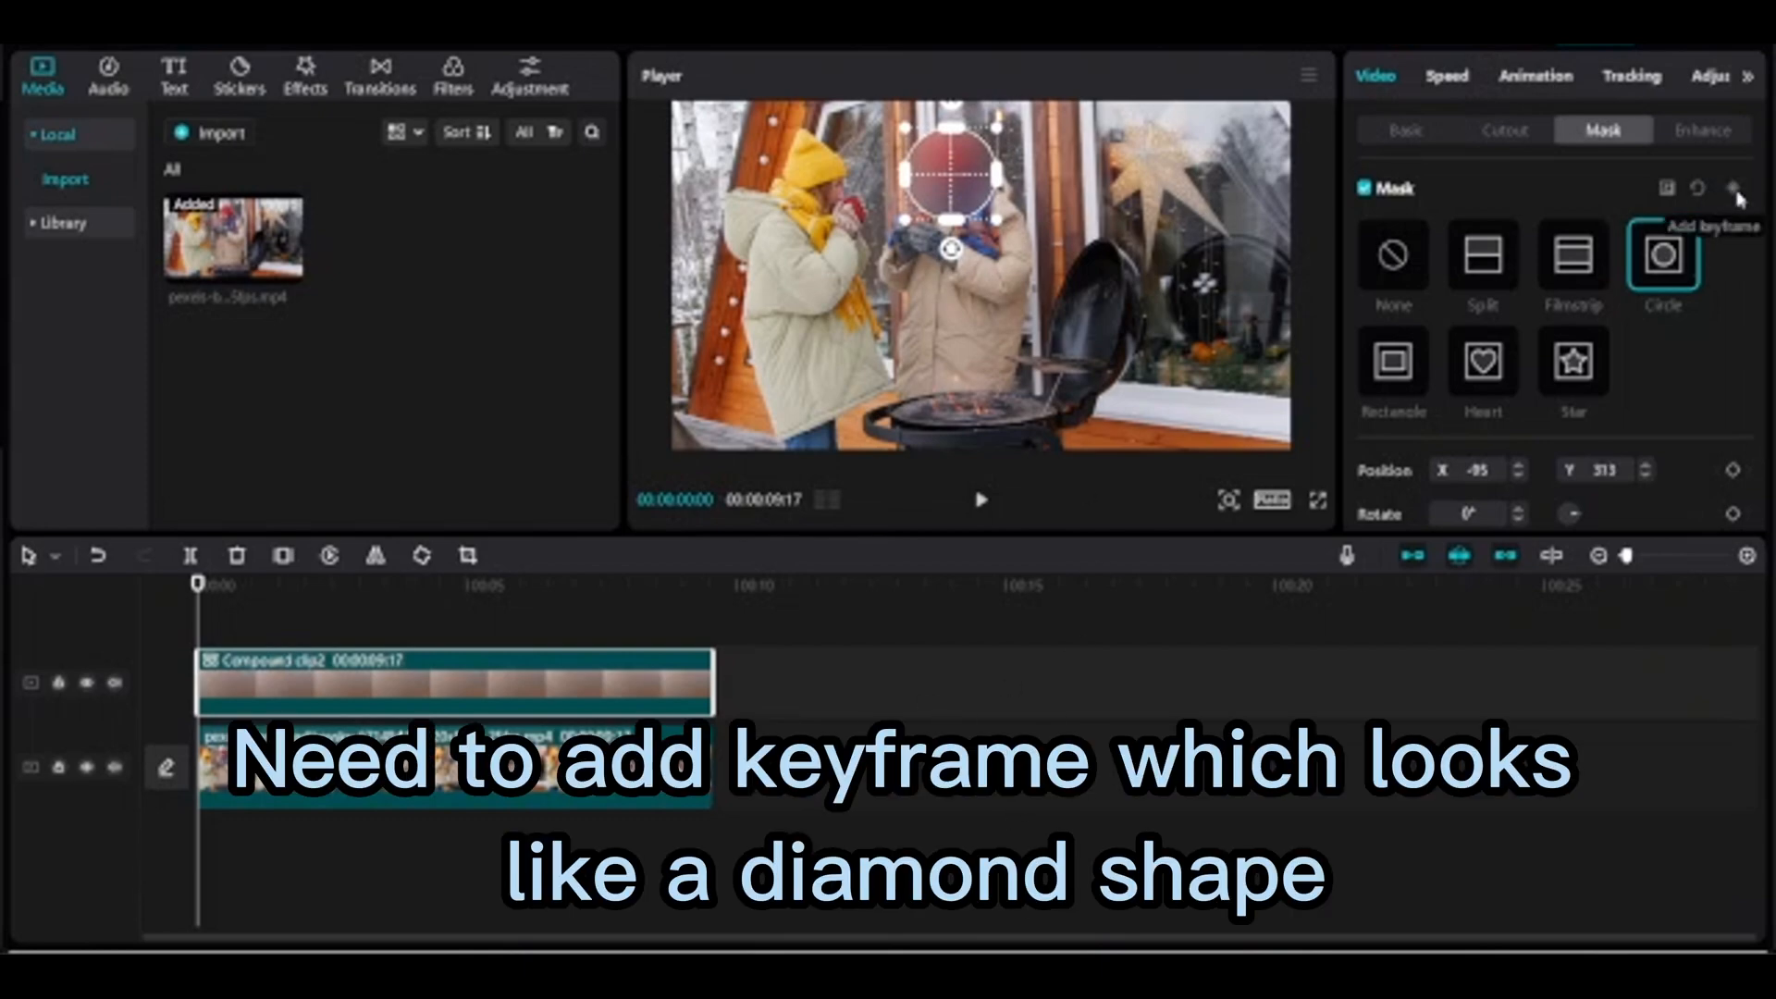
- Keyframe the circle mask's start position and move through the clip repositioning it on the face
left_click(1733, 189)
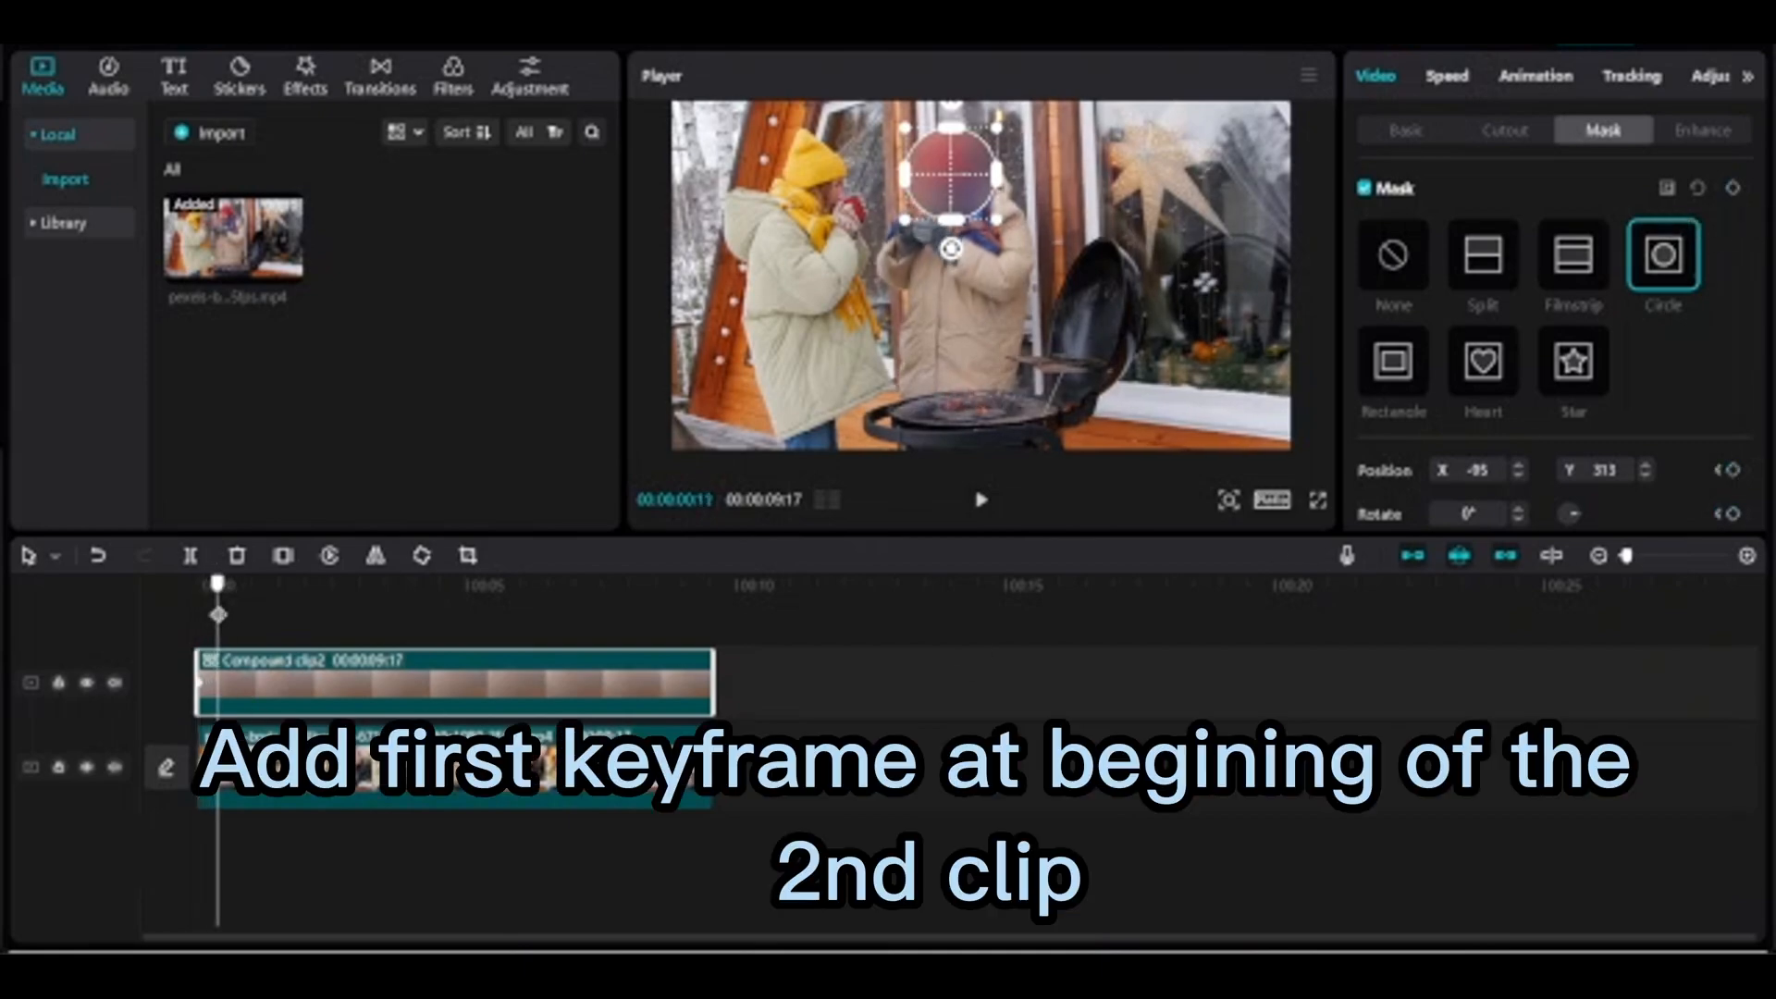
left_click_drag(218, 583, 273, 583)
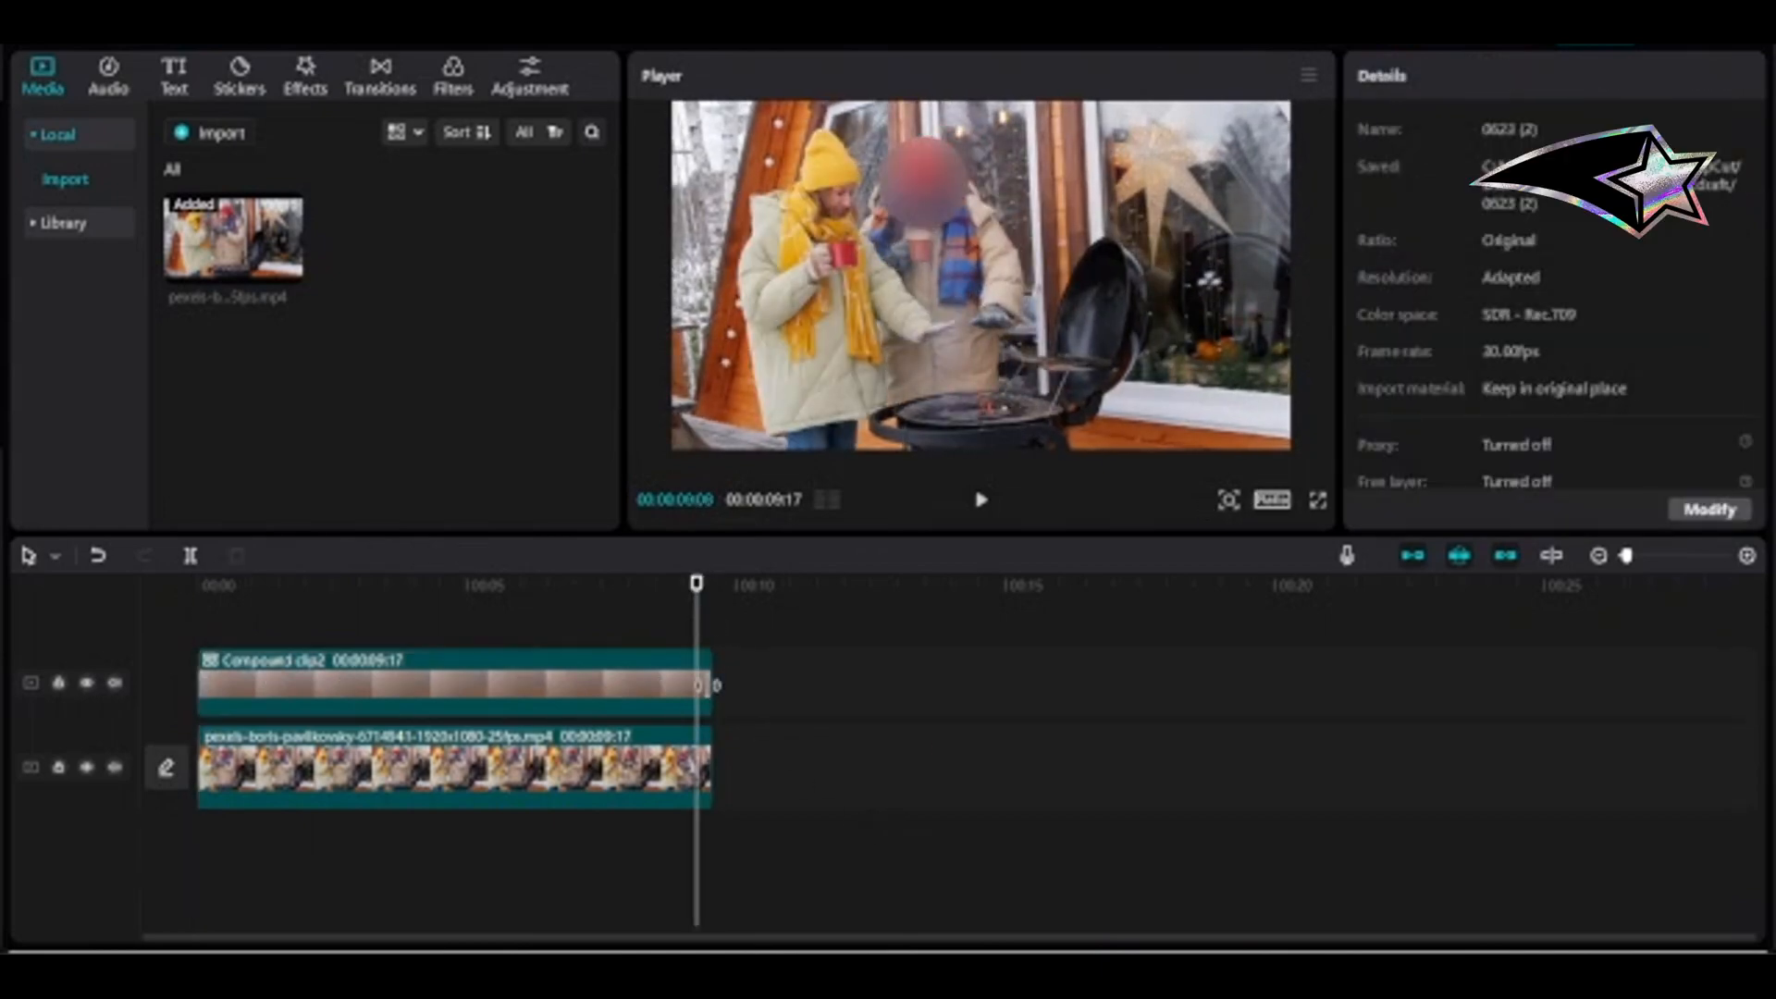
- Play back the trimmed clip to check the face blur follows the man
left_click(981, 499)
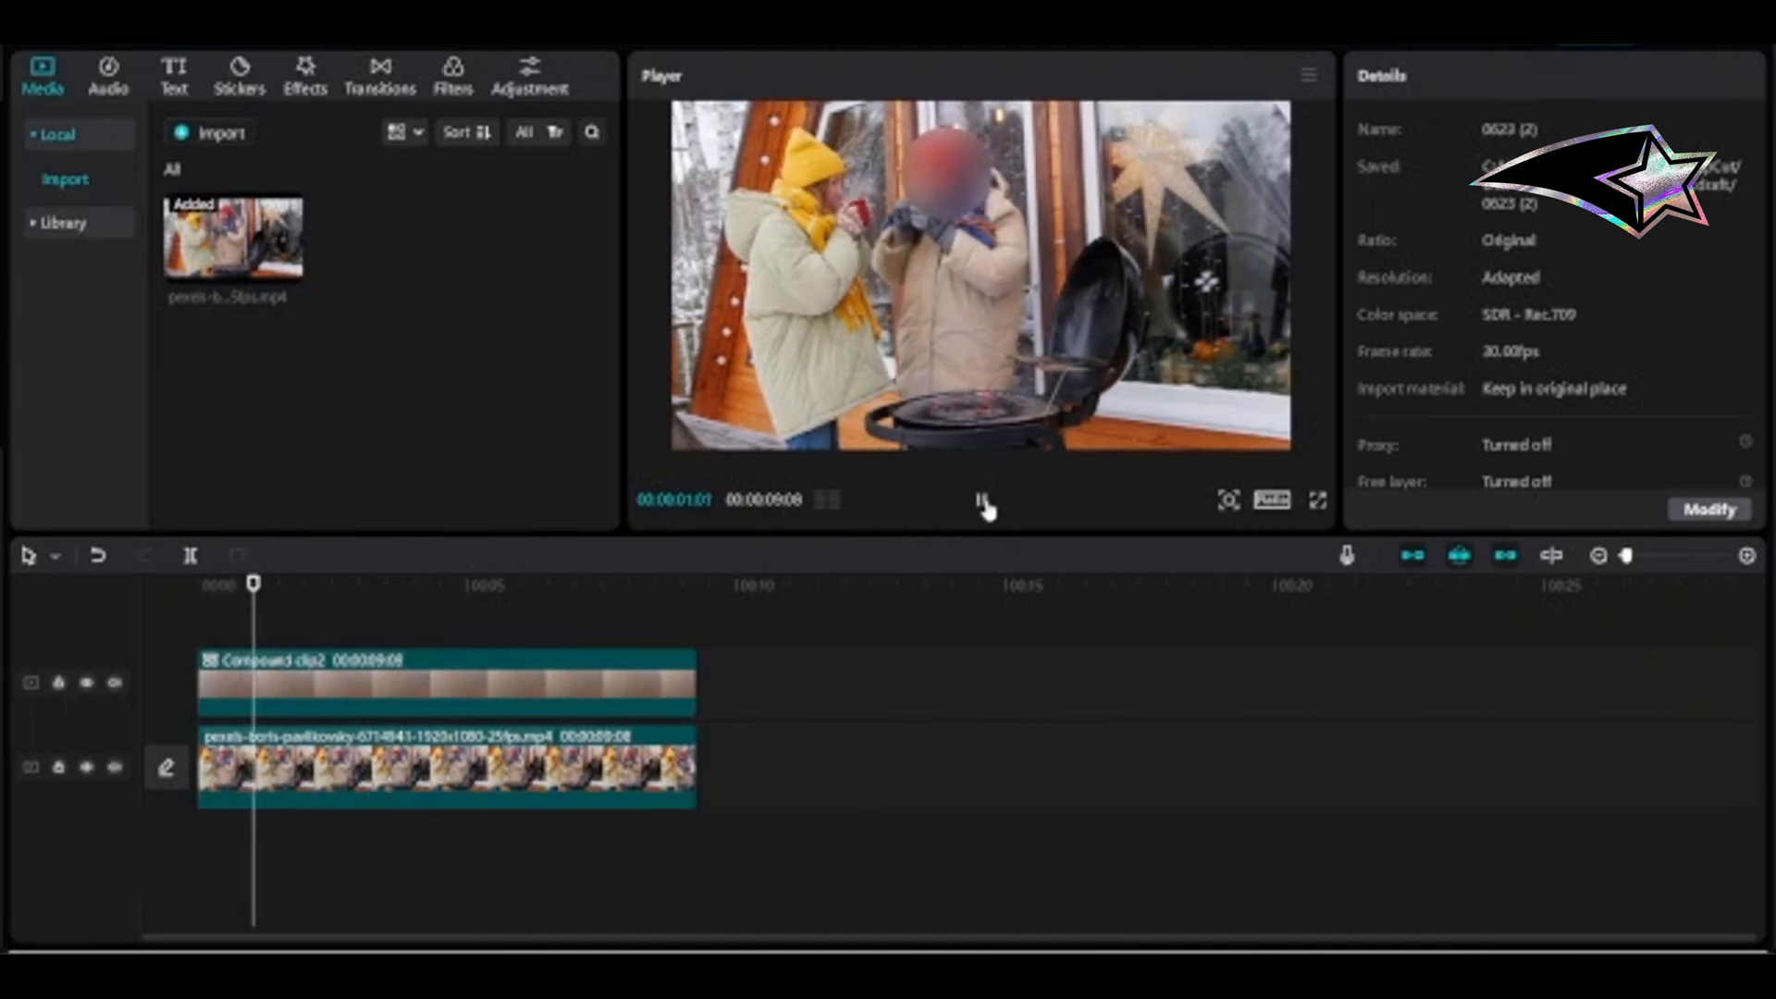
left_click(980, 500)
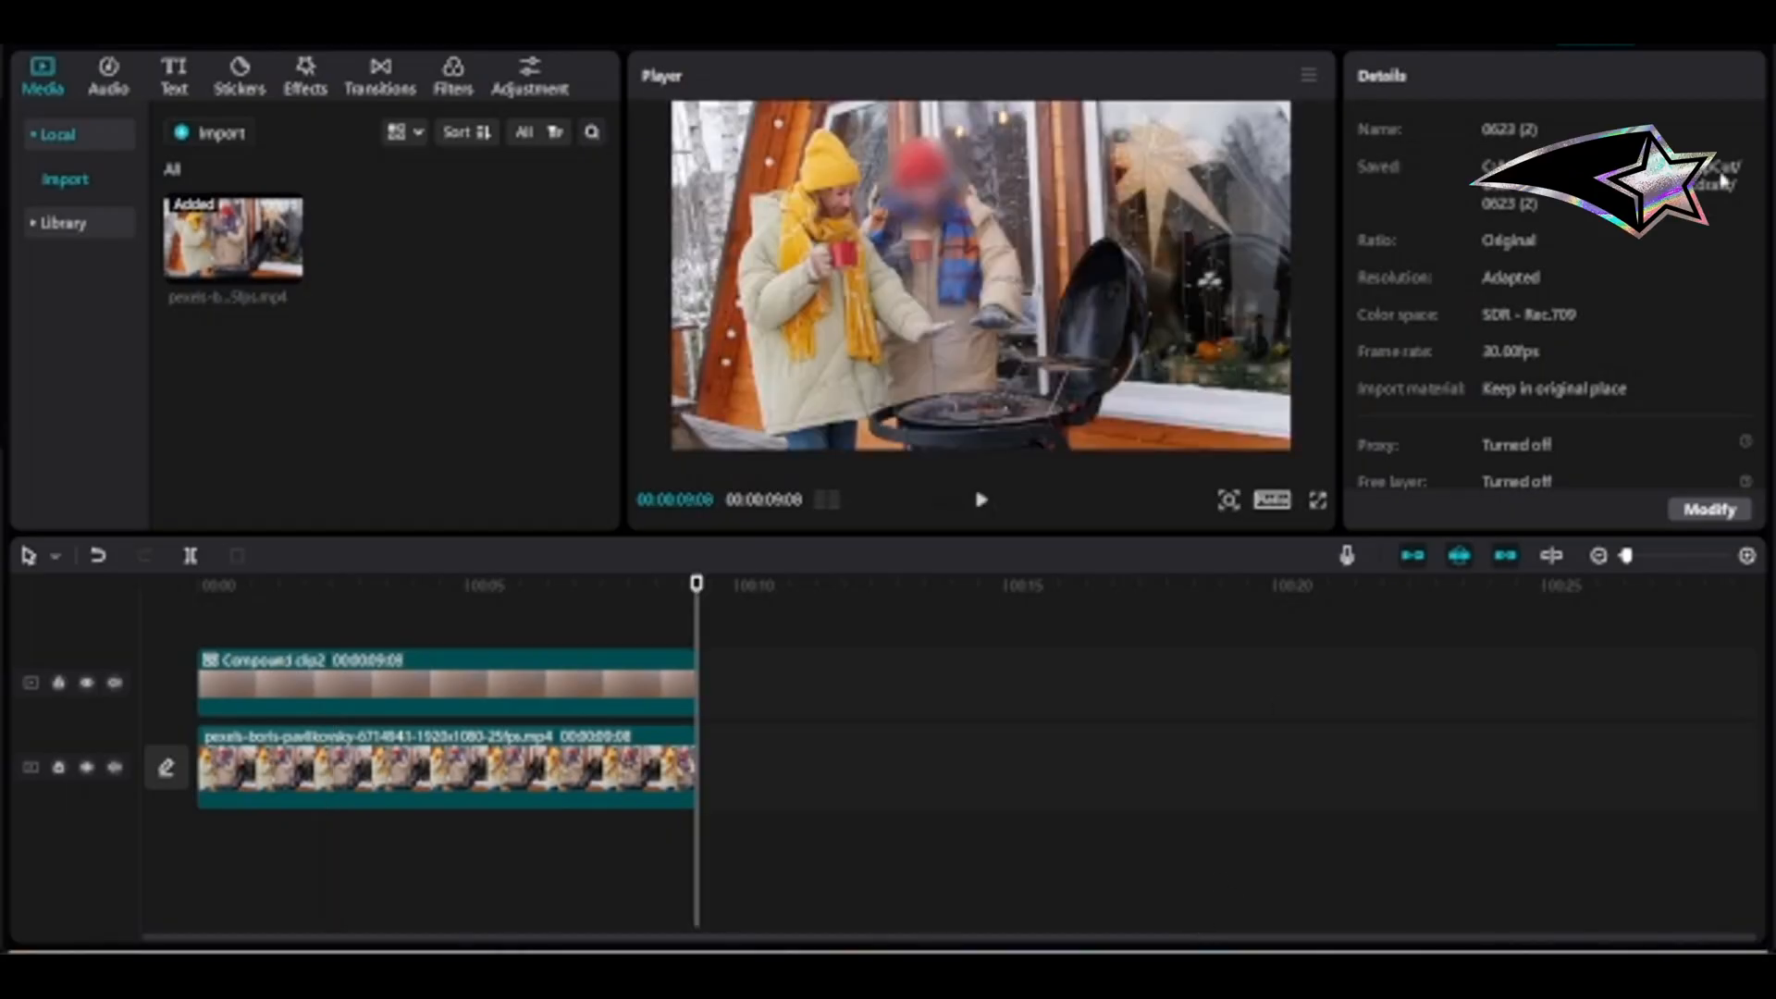